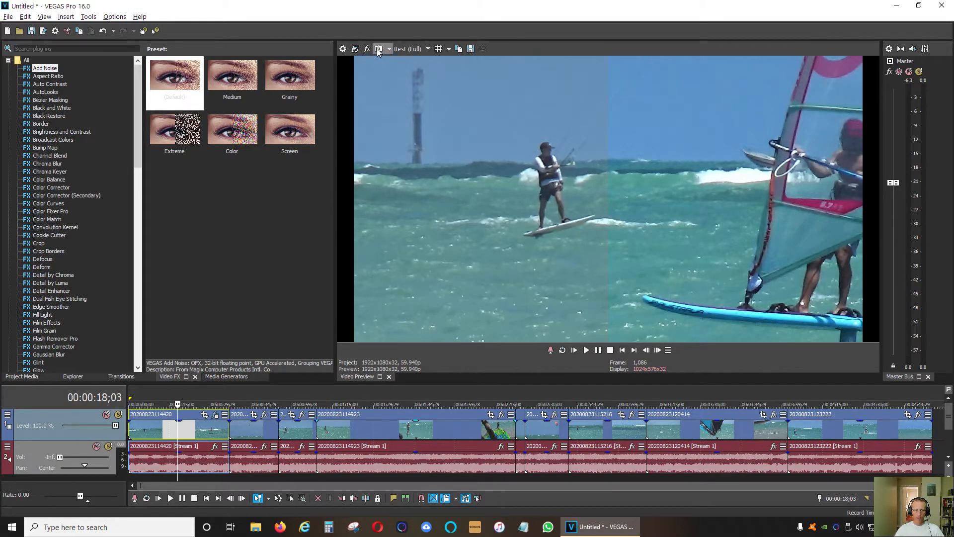
mouse_move(378, 49)
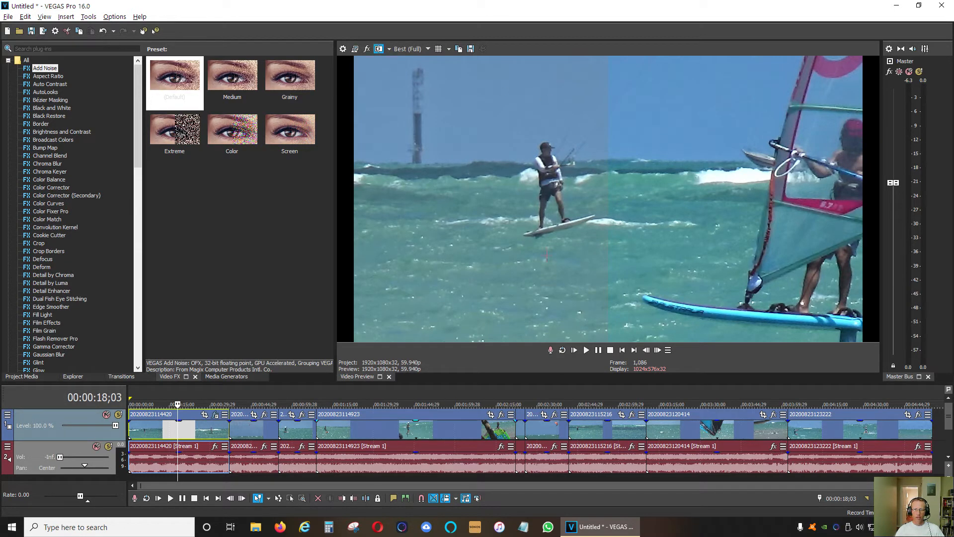
mouse_move(428, 113)
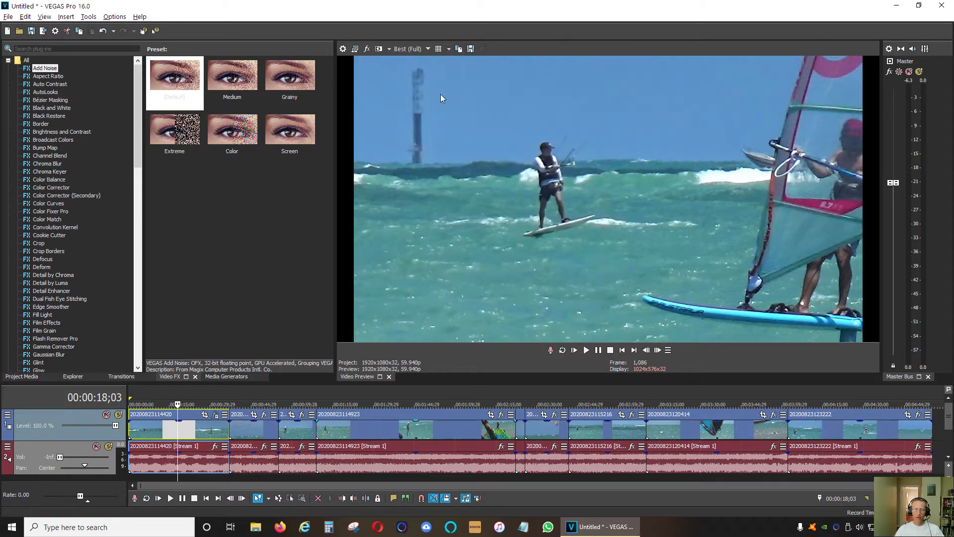
mouse_move(379, 49)
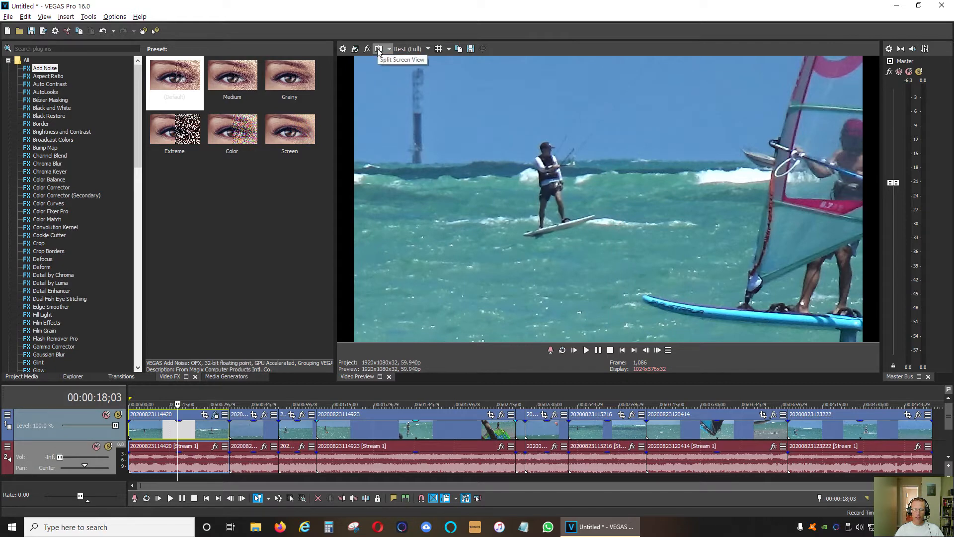
mouse_move(699, 197)
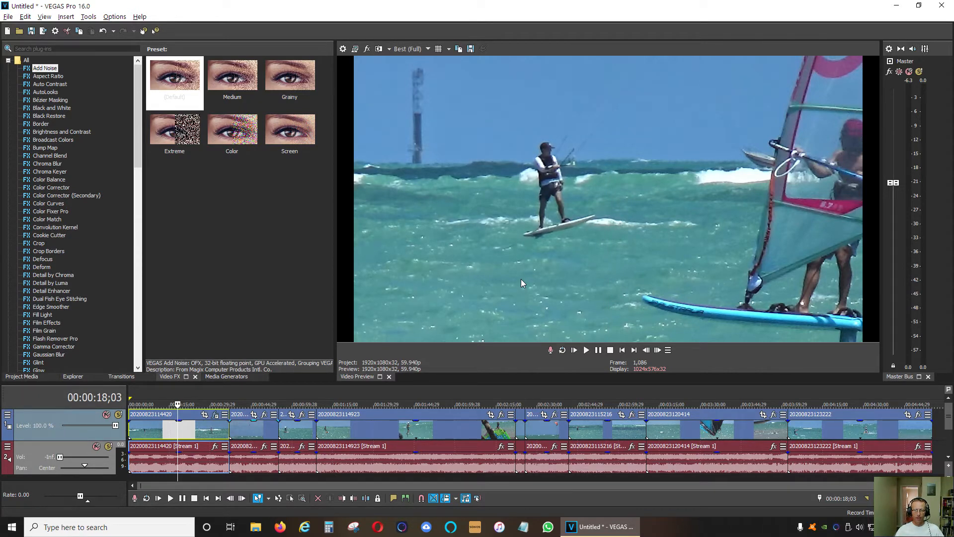
mouse_move(566, 313)
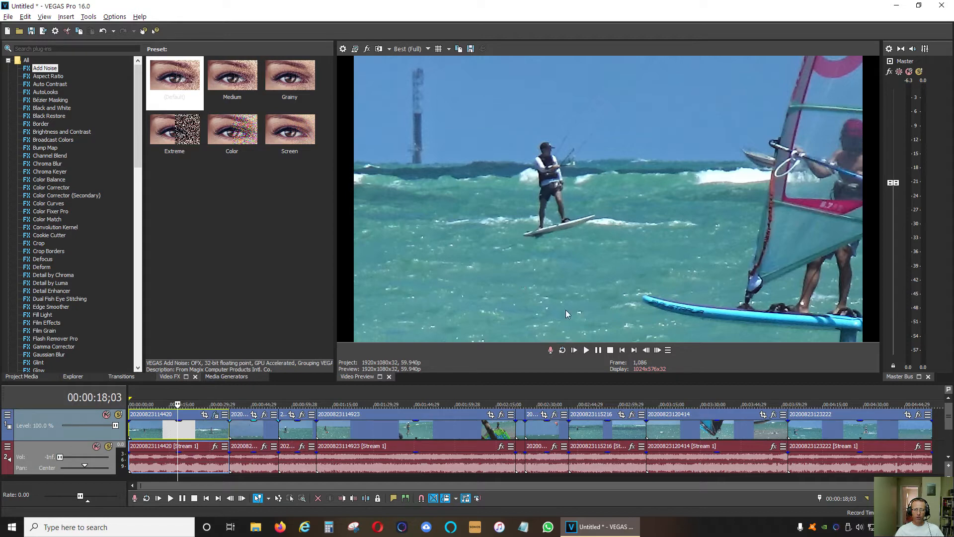
mouse_move(630, 219)
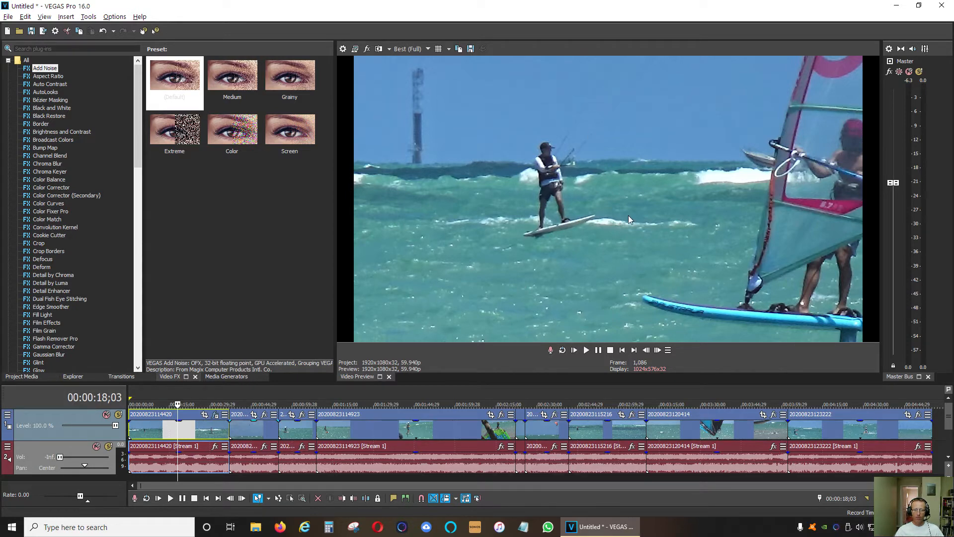
mouse_move(418, 85)
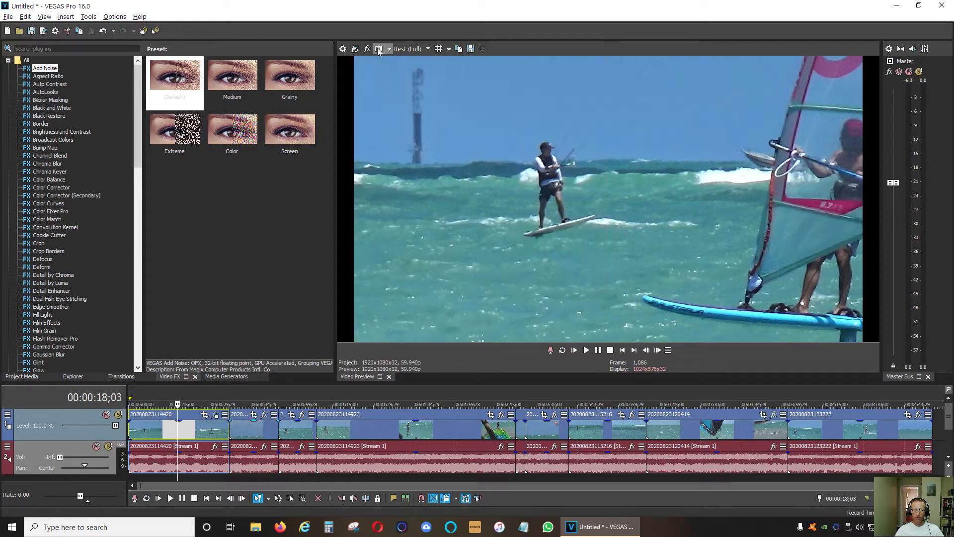
mouse_move(265, 390)
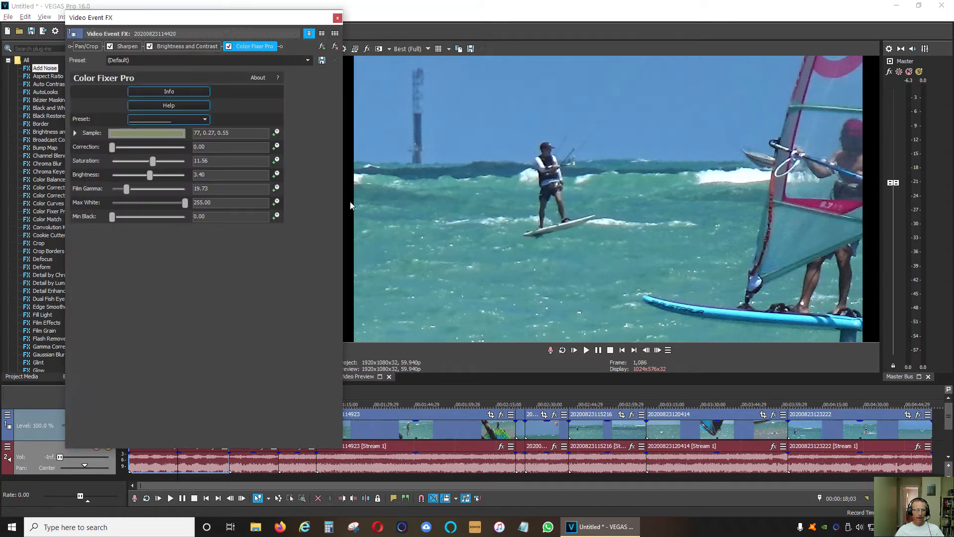
Review the first clip's Sharpen (0.250), Brightness and Contrast (0.102), and Color Fixer Pro settings.
click(127, 46)
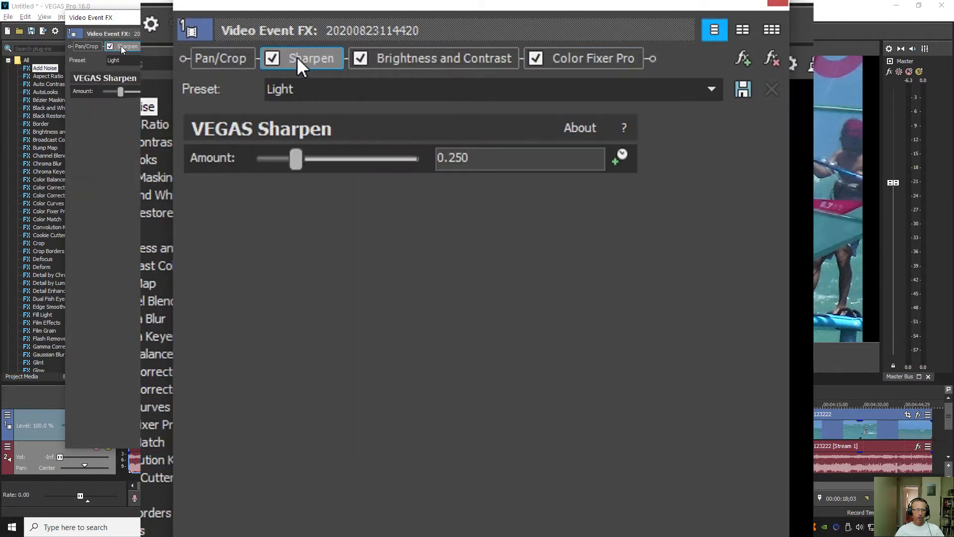
click(445, 58)
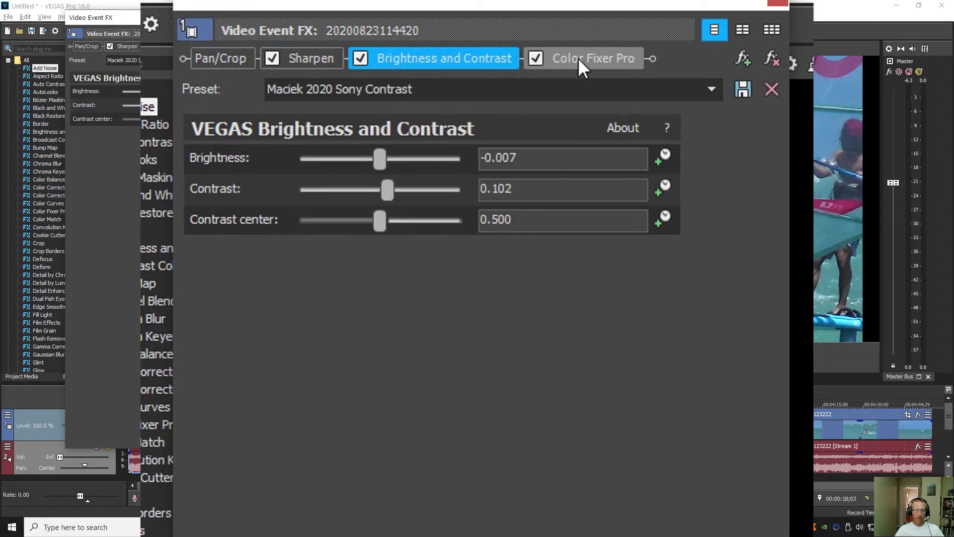
click(311, 57)
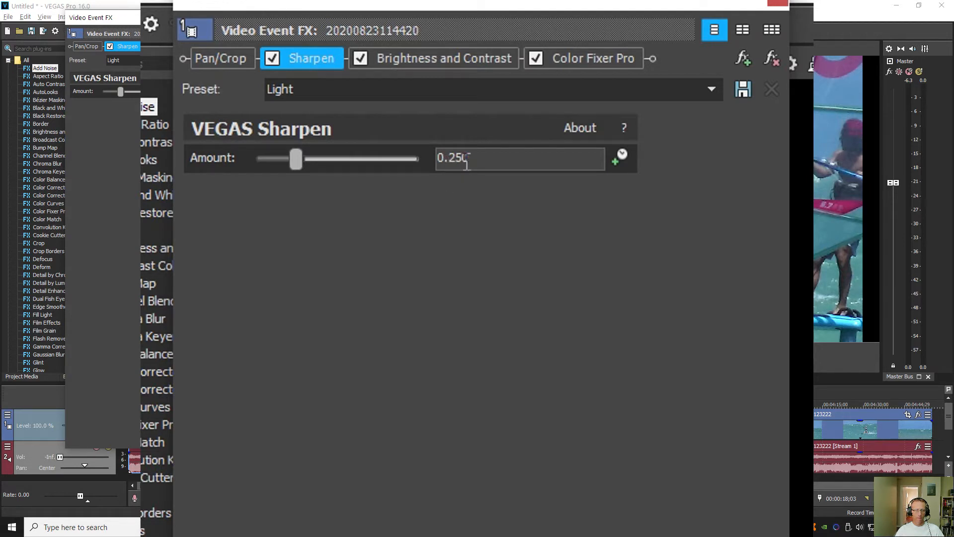
click(444, 58)
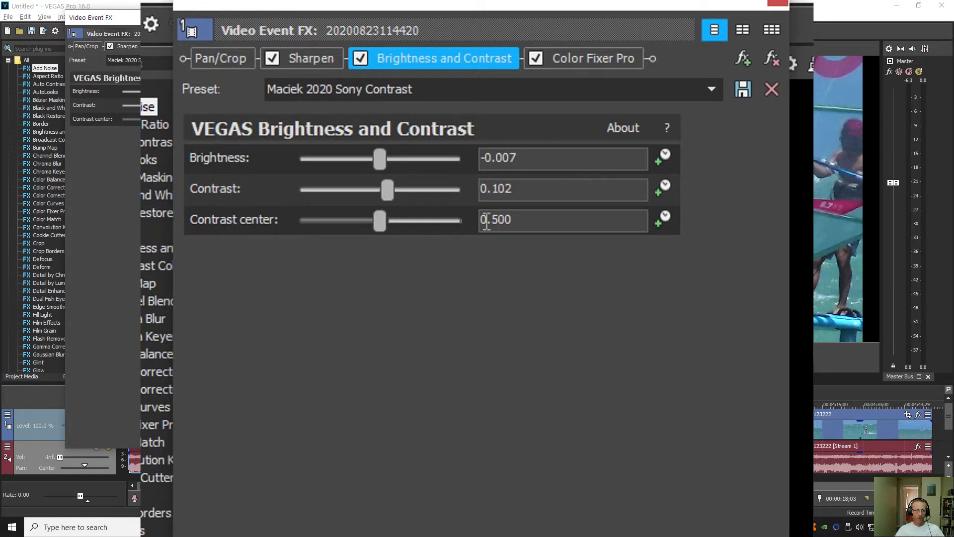
mouse_move(575, 76)
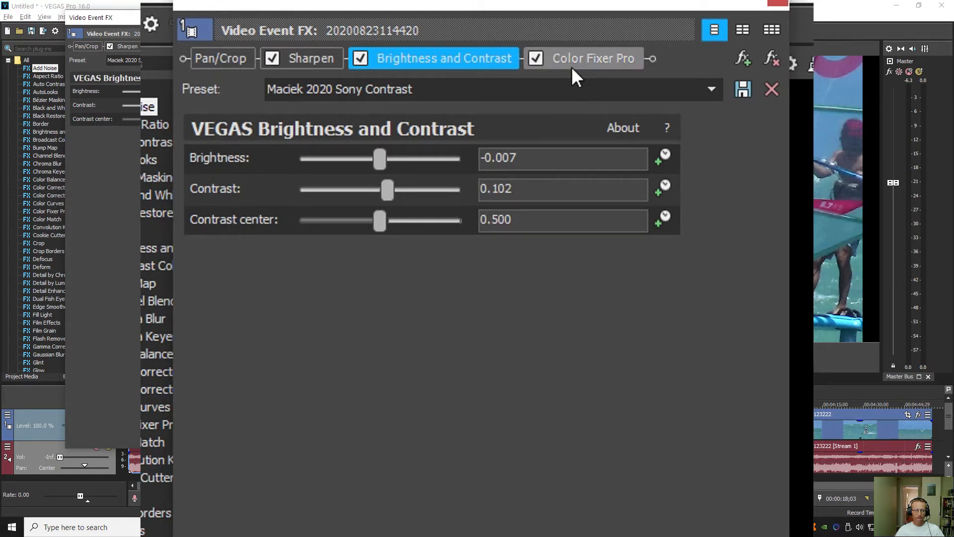
click(592, 58)
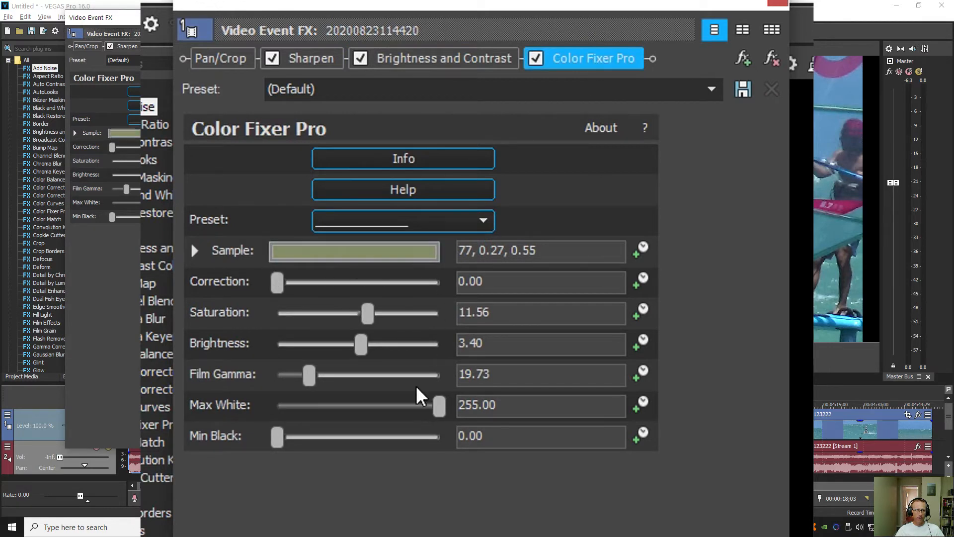
click(770, 89)
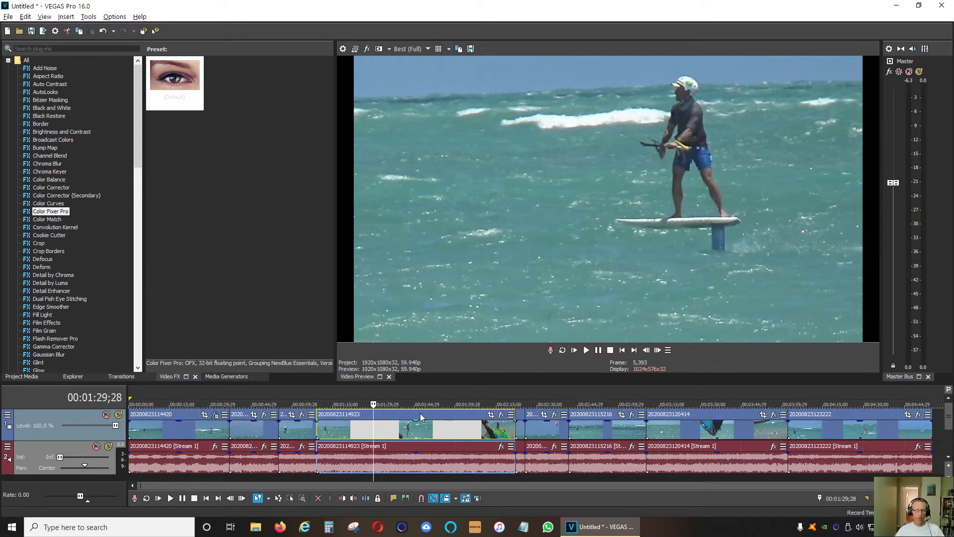
mouse_move(165, 354)
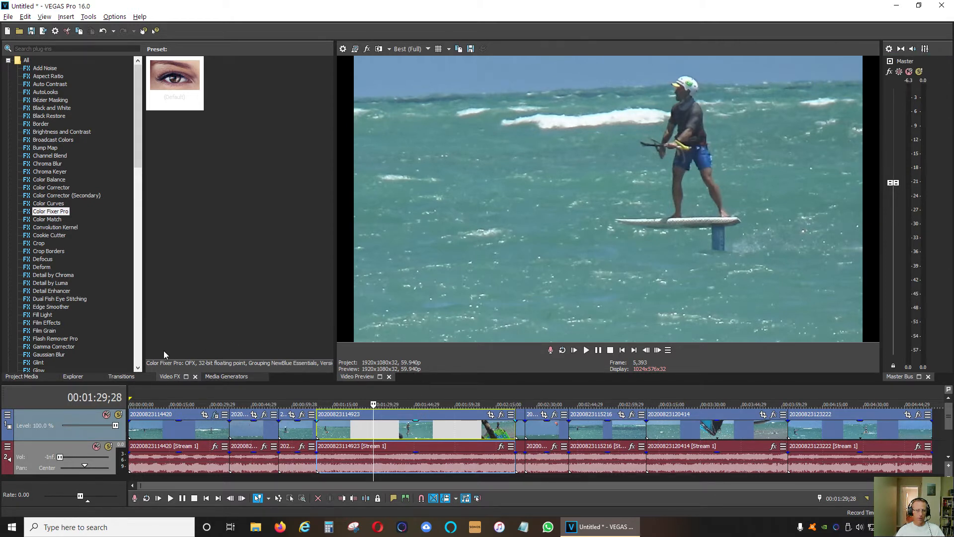
mouse_move(49, 241)
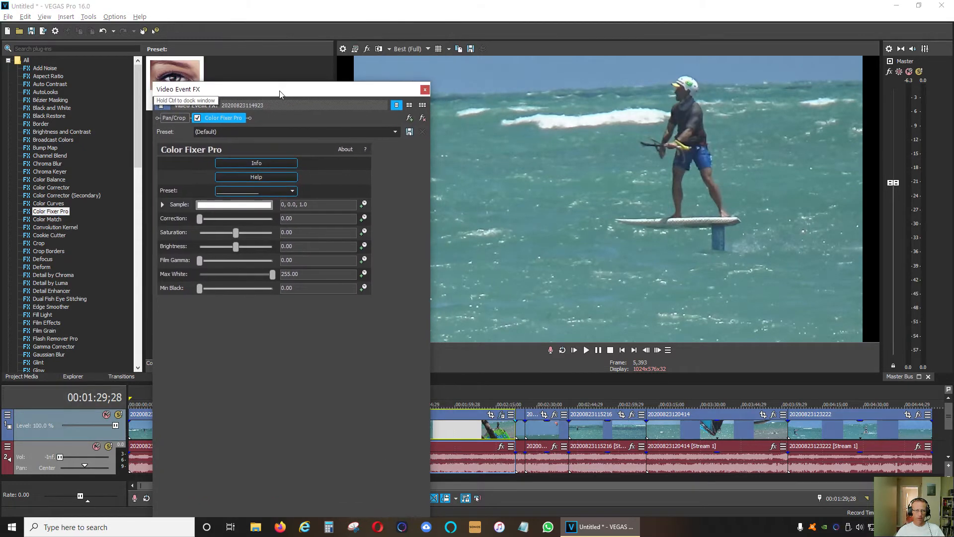
Reposition the second clip's Video Event FX window and bring up the plug-in chooser.
drag(279, 89, 281, 181)
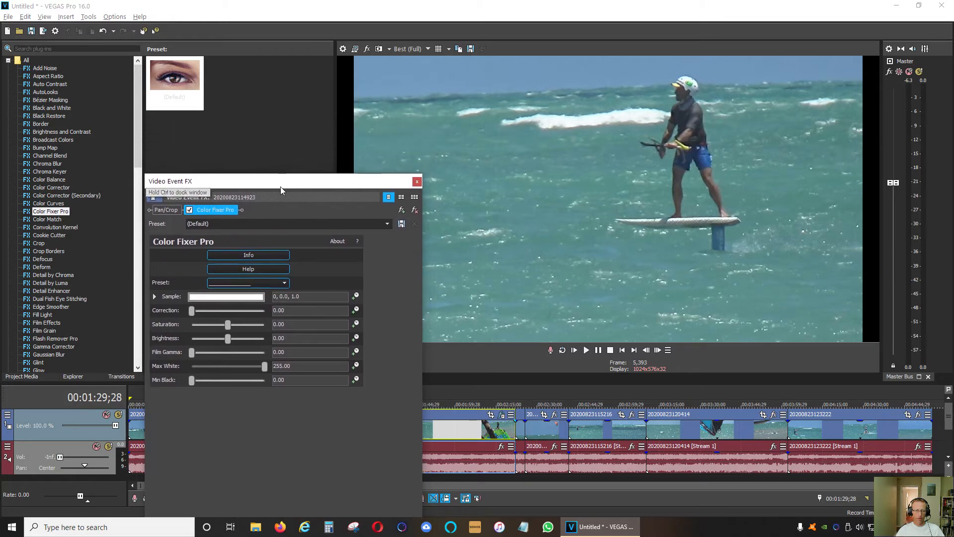
drag(280, 180, 286, 59)
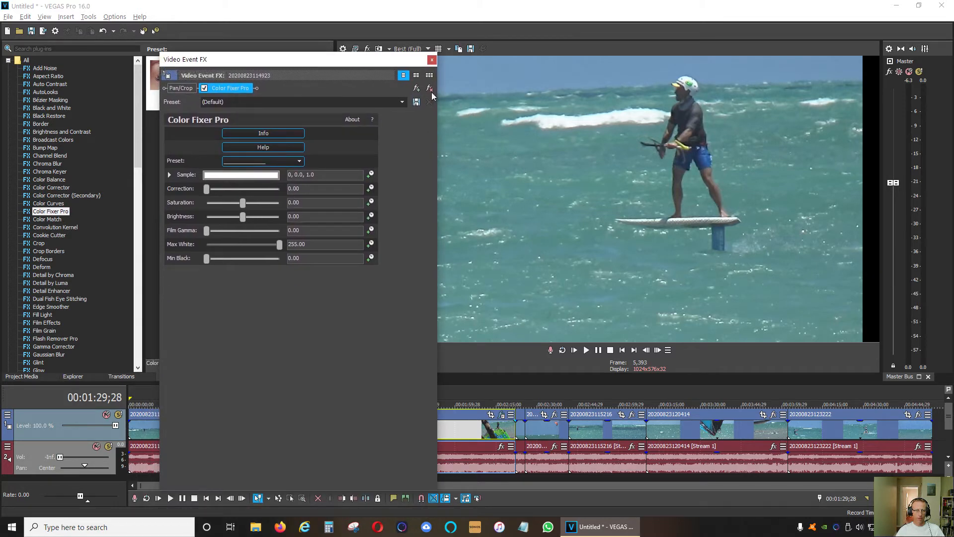
click(417, 87)
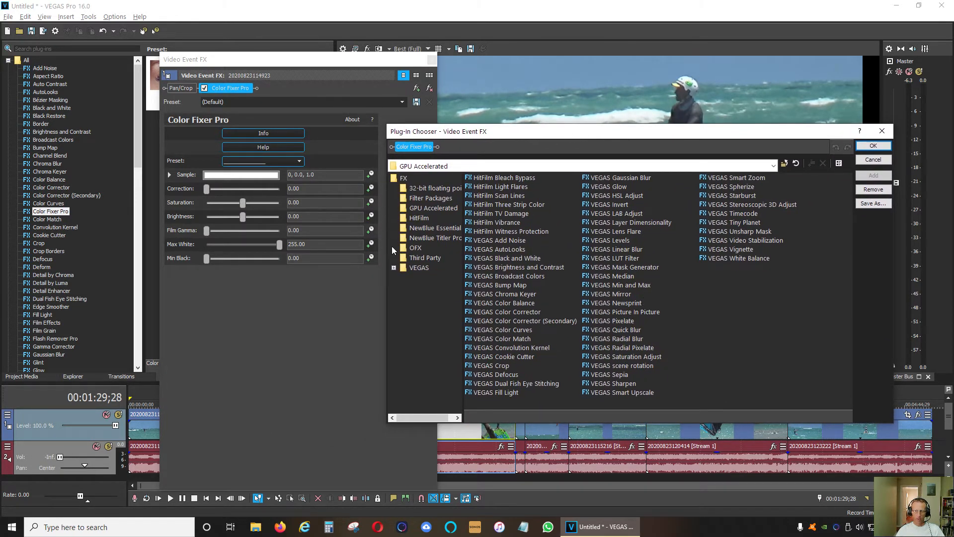
Add VEGAS Sharpen and VEGAS Brightness and Contrast after Color Fixer Pro and confirm.
click(420, 268)
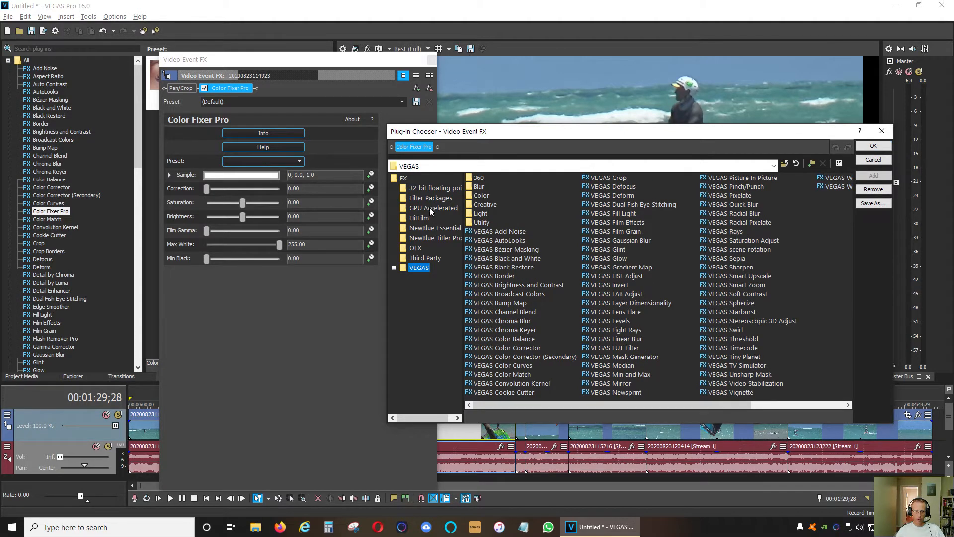
click(433, 208)
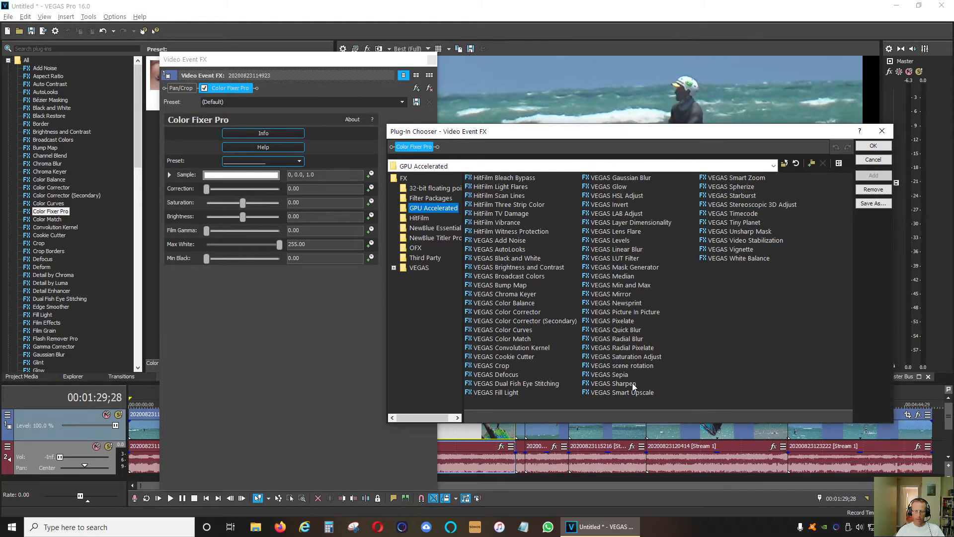
click(613, 383)
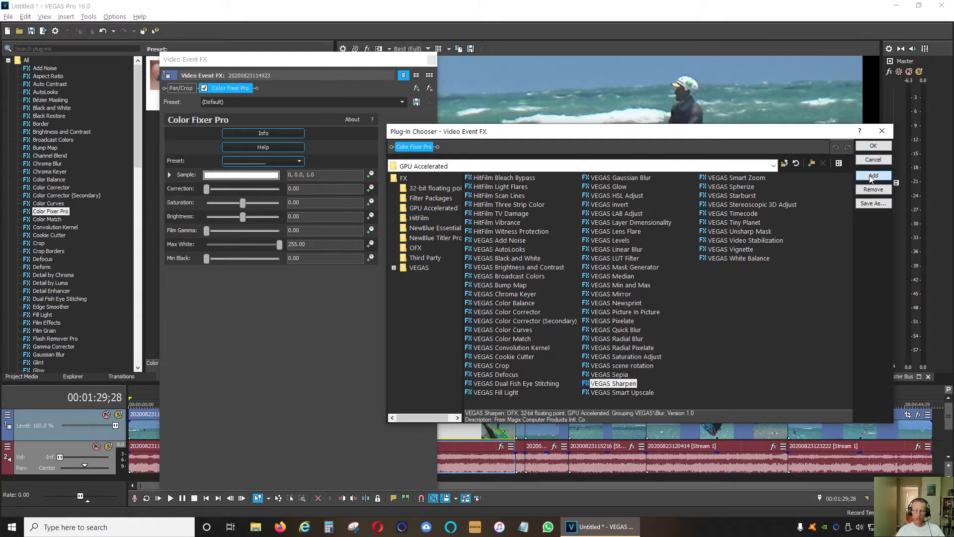
click(873, 175)
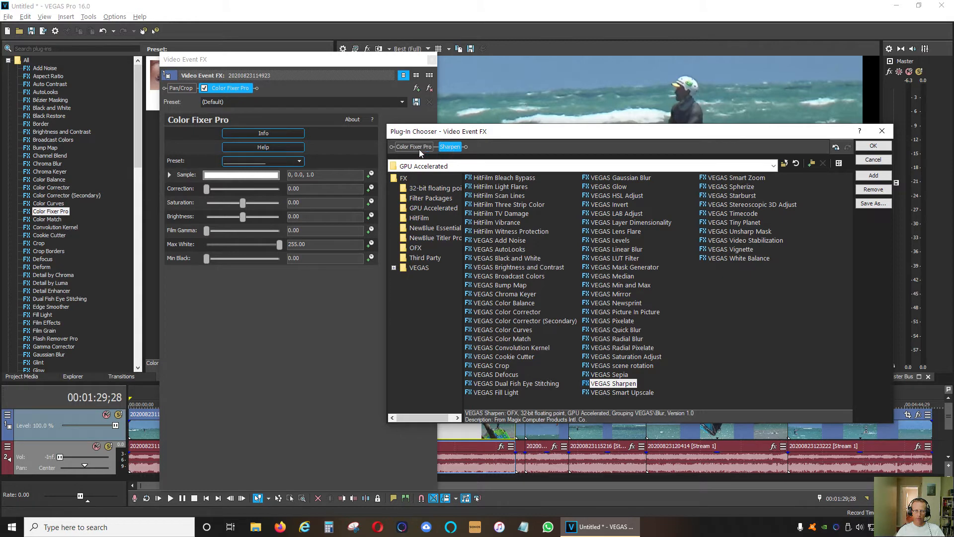
mouse_move(451, 150)
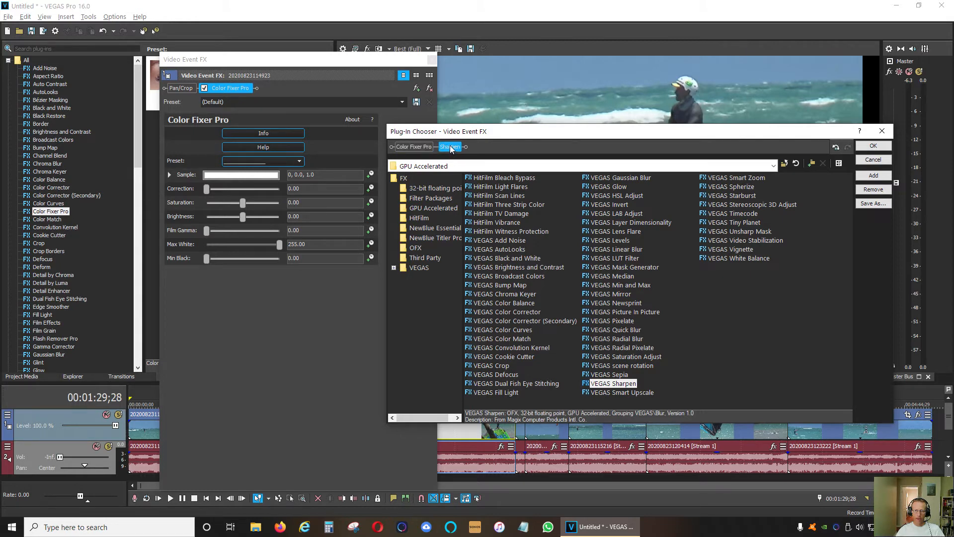
mouse_move(522, 255)
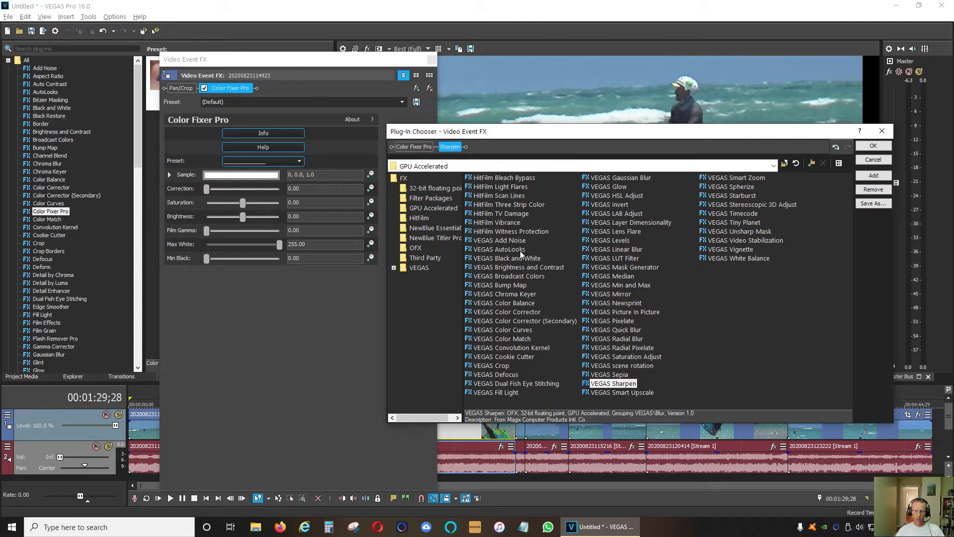
click(519, 266)
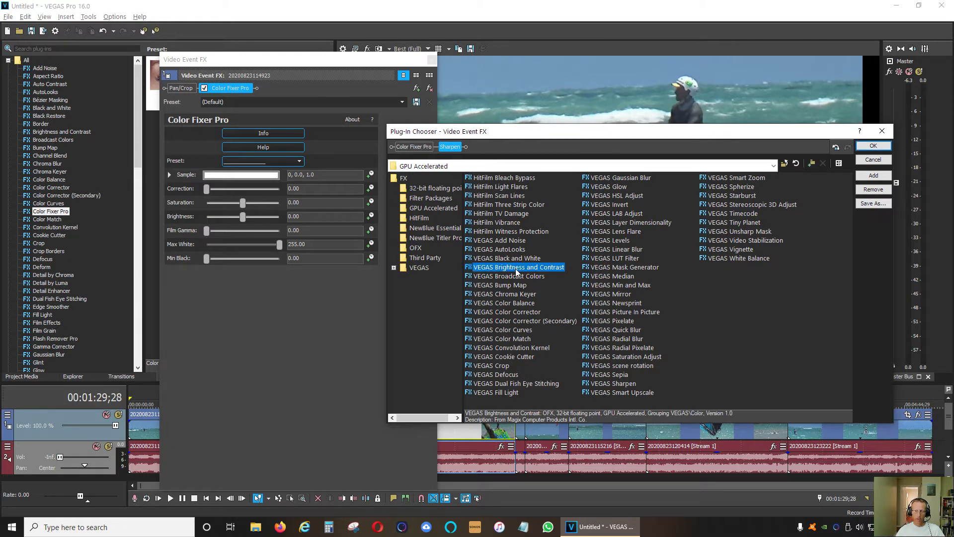
click(873, 175)
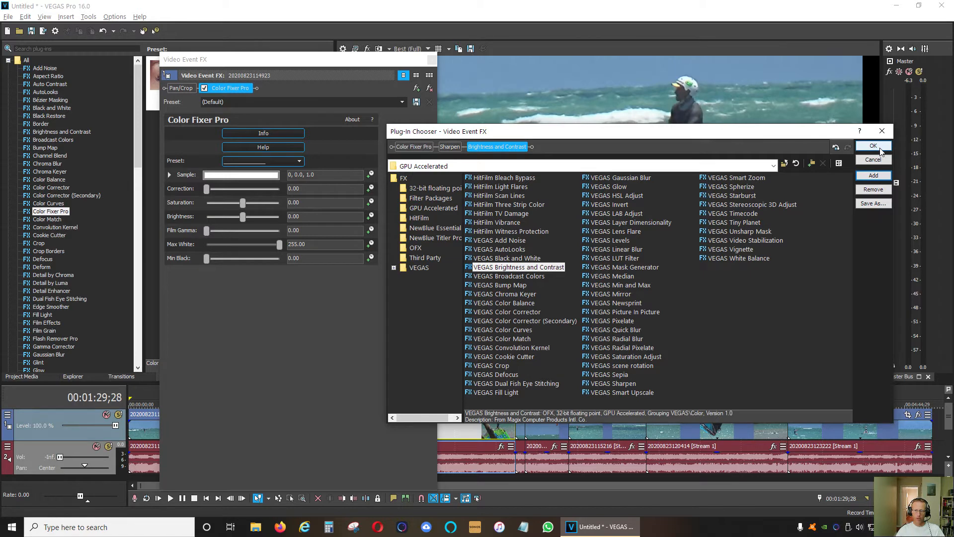
click(873, 146)
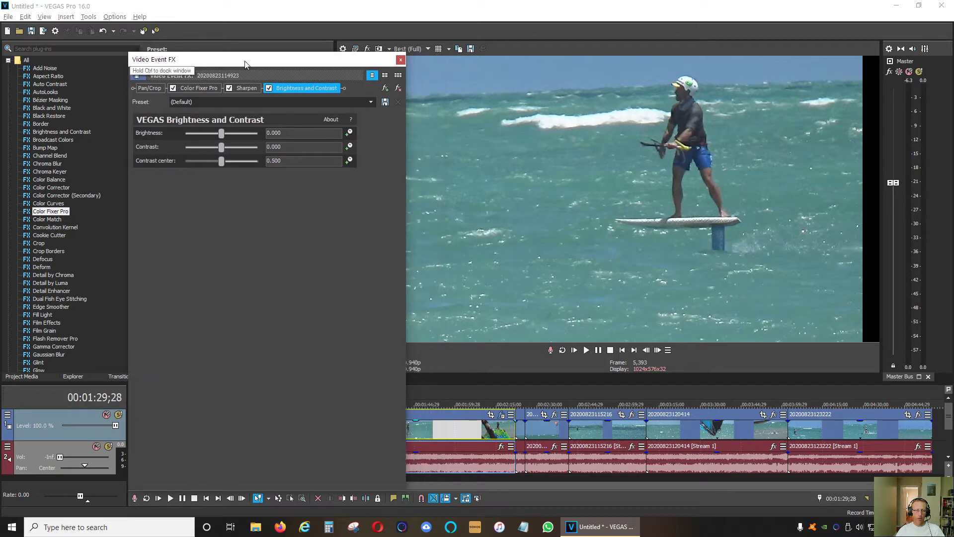
Set Brightness to -0.265 and Sharpen amount to 0.966.
drag(221, 132, 242, 120)
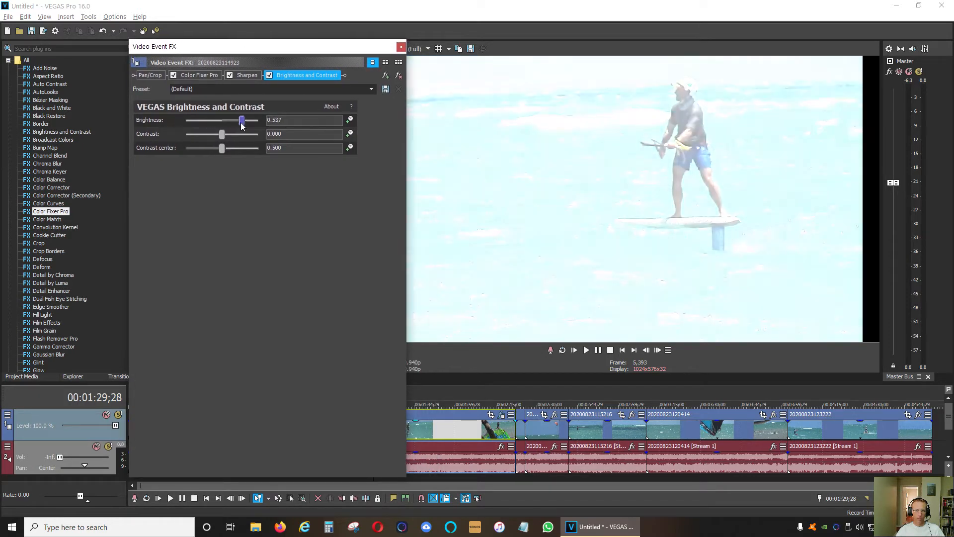
drag(242, 119, 212, 120)
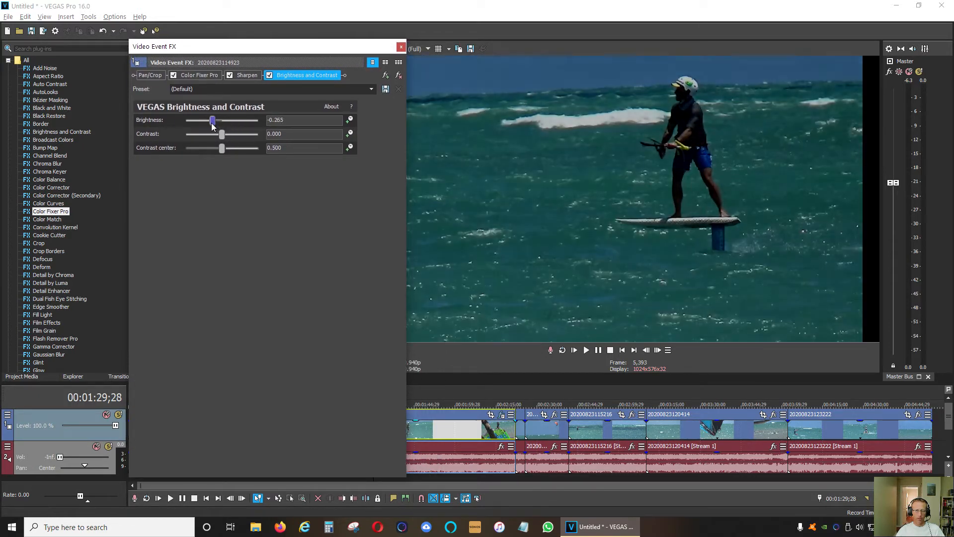
click(247, 75)
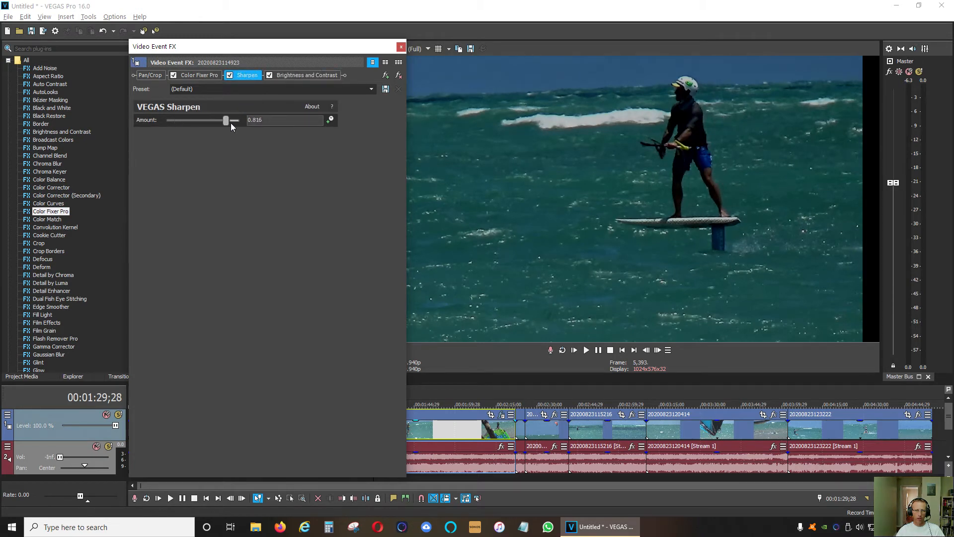
drag(225, 120, 237, 120)
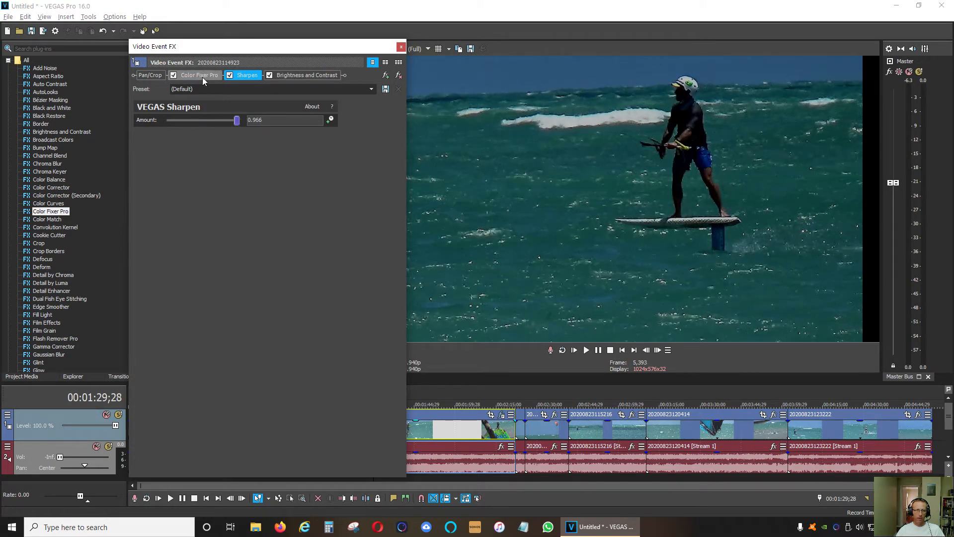
Raise Color Fixer Pro correction to 22.45 and brightness to 12.93, then review the other tabs.
click(198, 76)
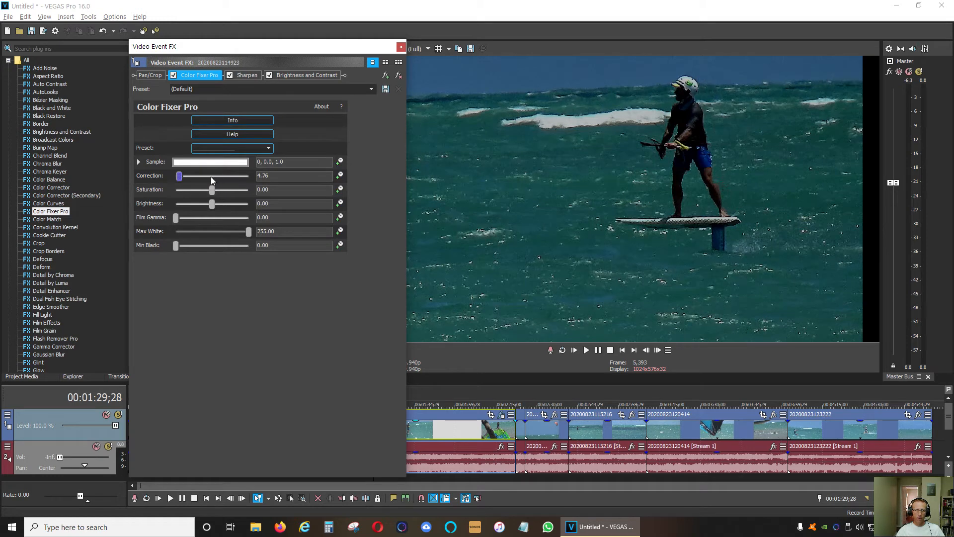
drag(179, 176, 222, 176)
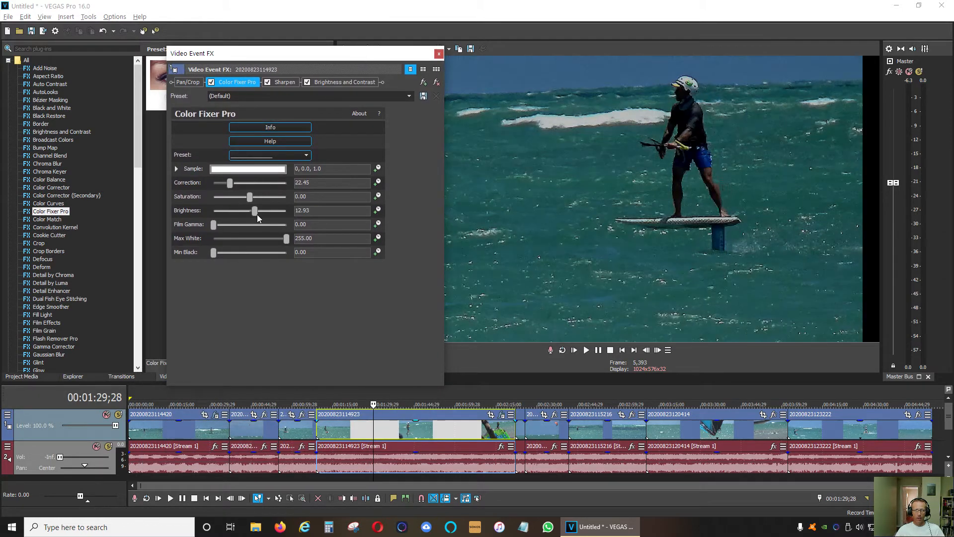
mouse_move(411, 154)
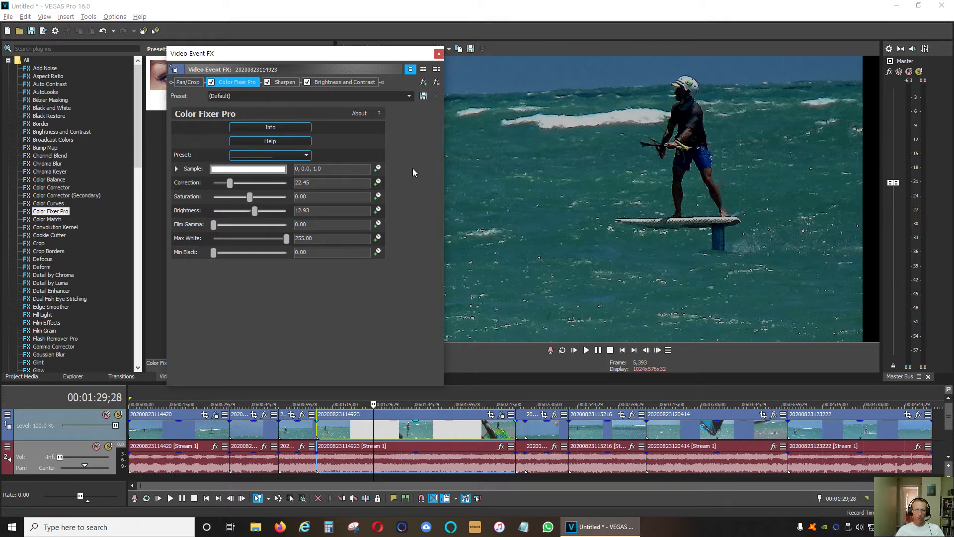
mouse_move(409, 147)
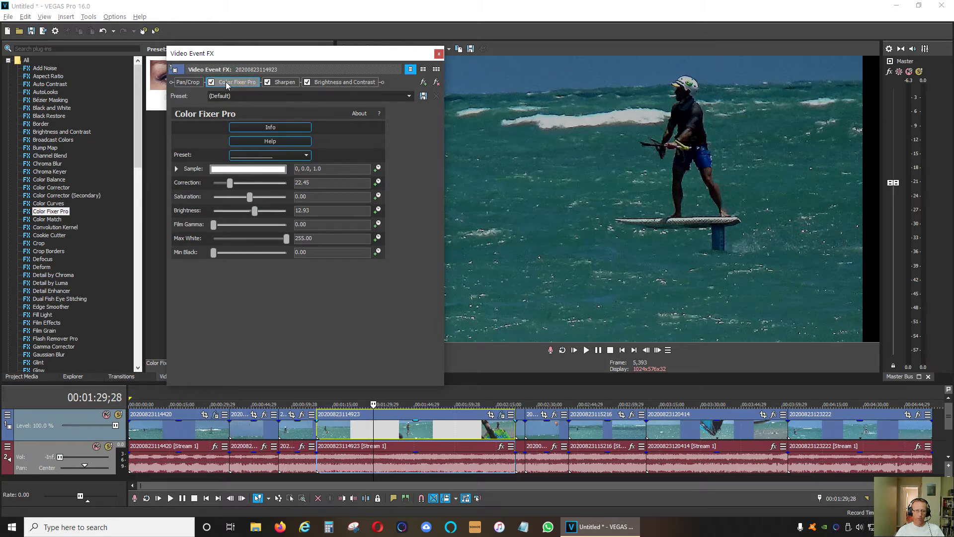
click(284, 82)
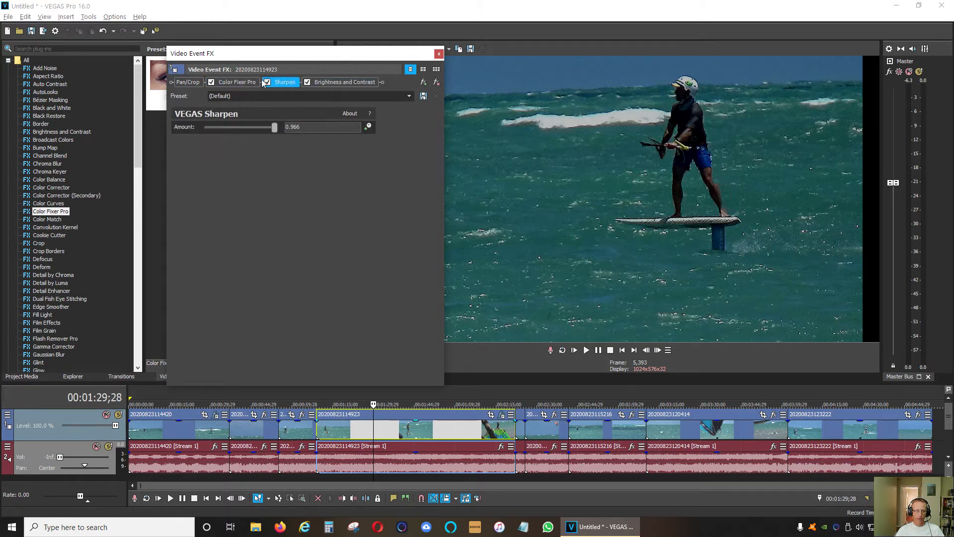
click(343, 81)
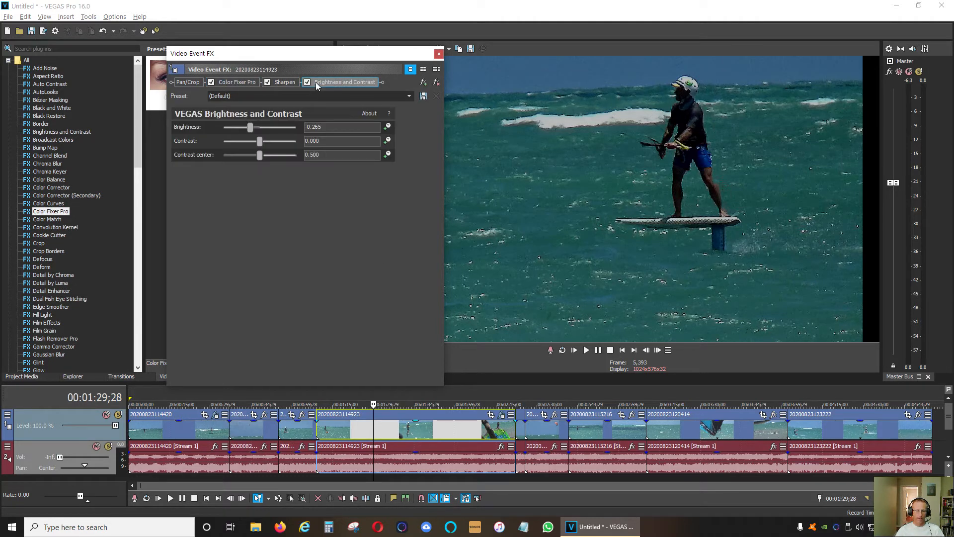
mouse_move(424, 82)
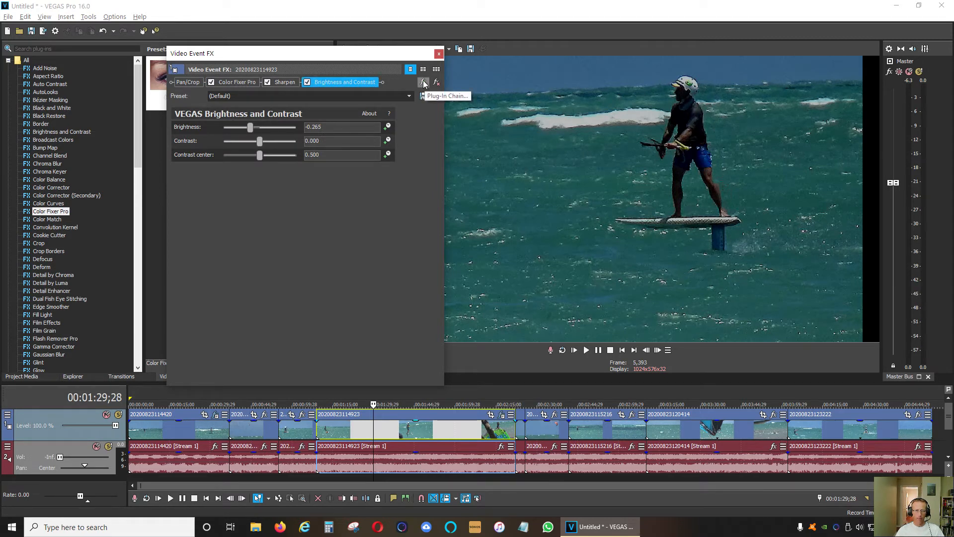
Save the Color Fixer Pro, Sharpen, Brightness and Contrast chain as 'New Package template'.
click(424, 82)
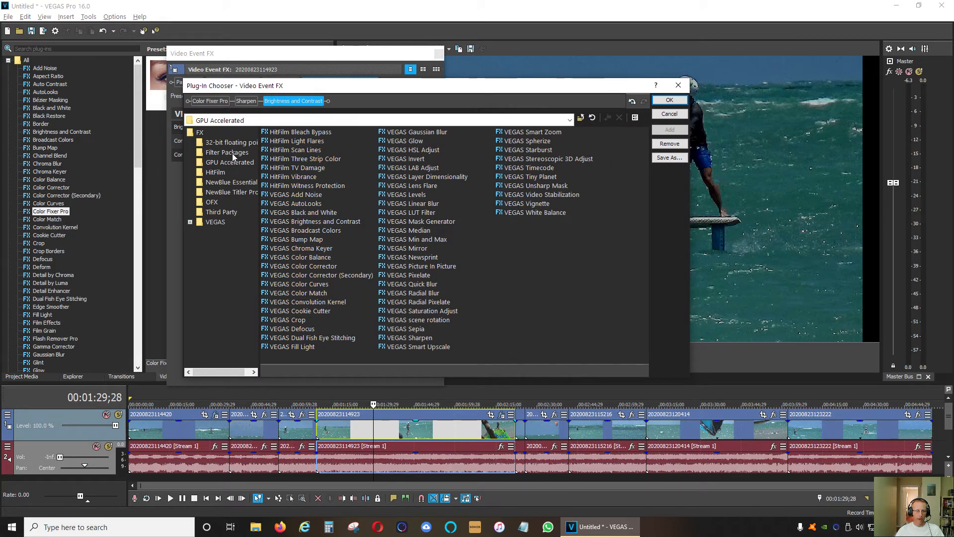
click(227, 152)
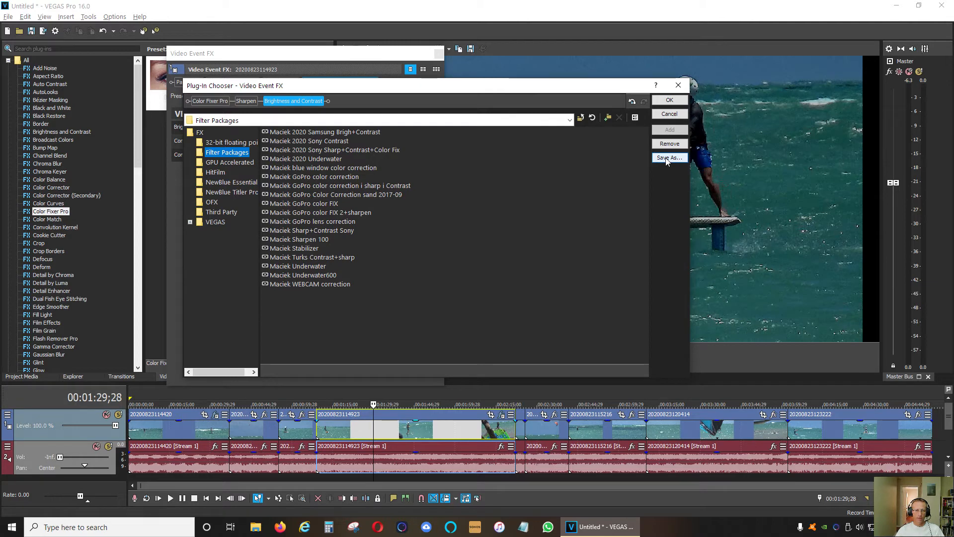
click(668, 157)
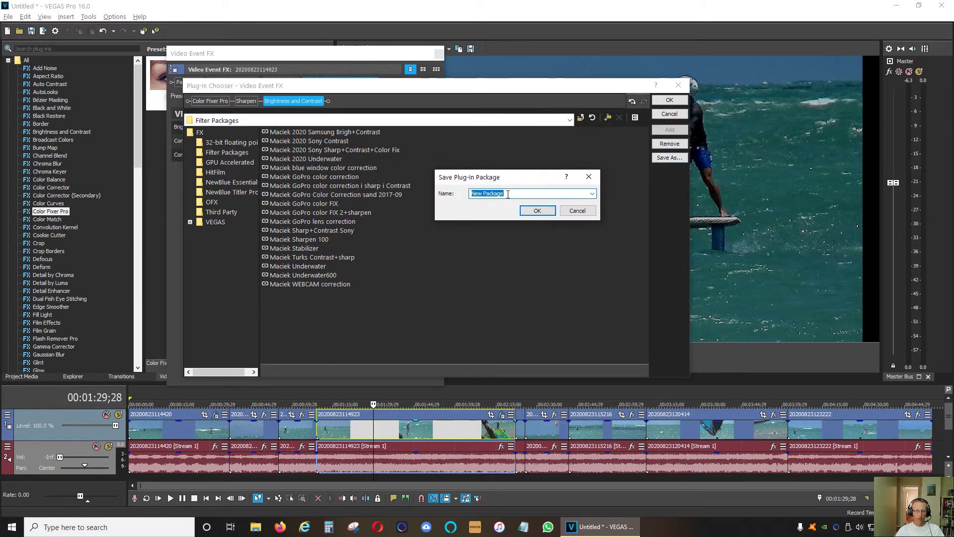
click(532, 193)
text( template)
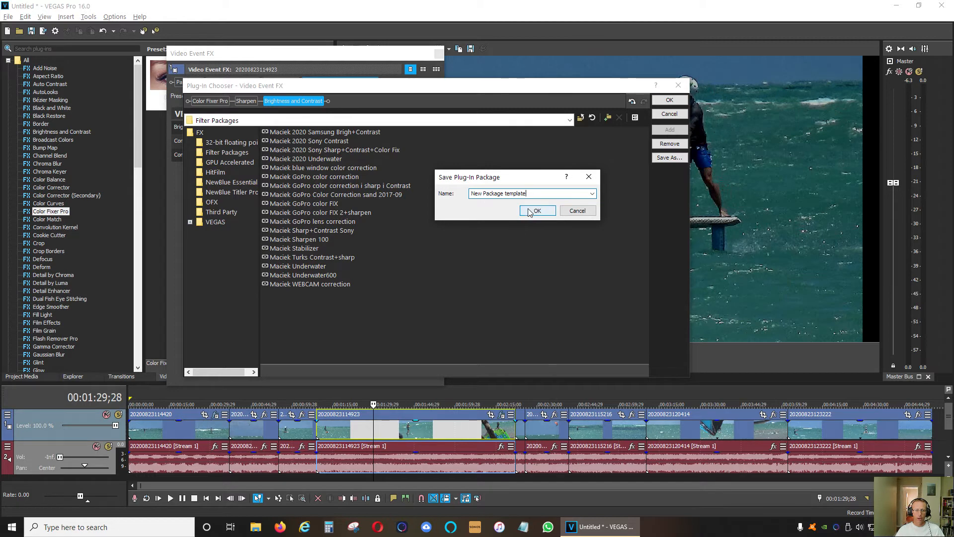
click(536, 210)
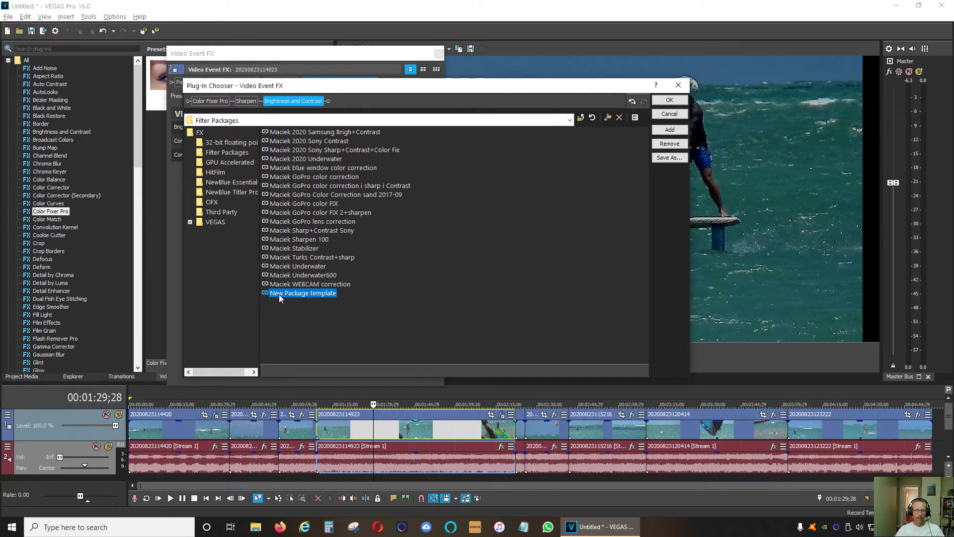
mouse_move(360, 260)
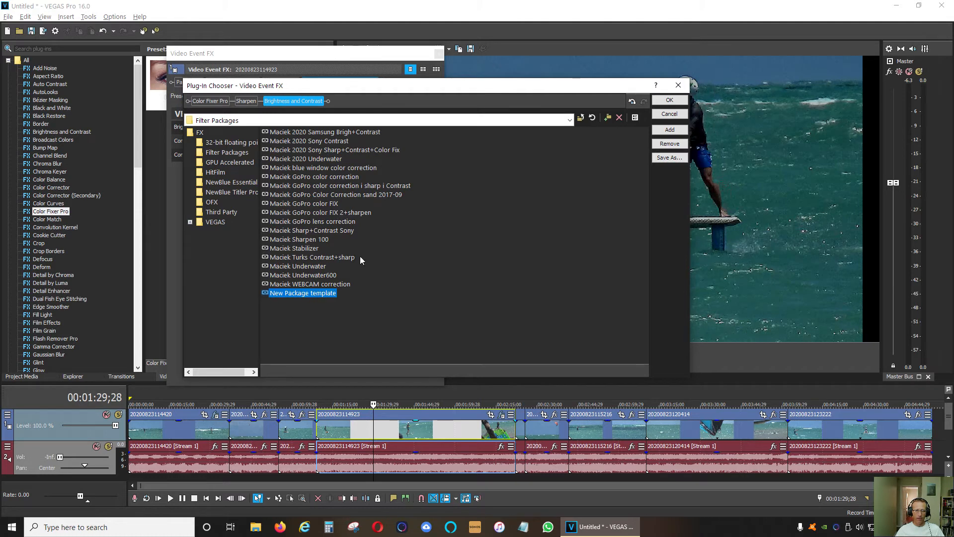
click(669, 100)
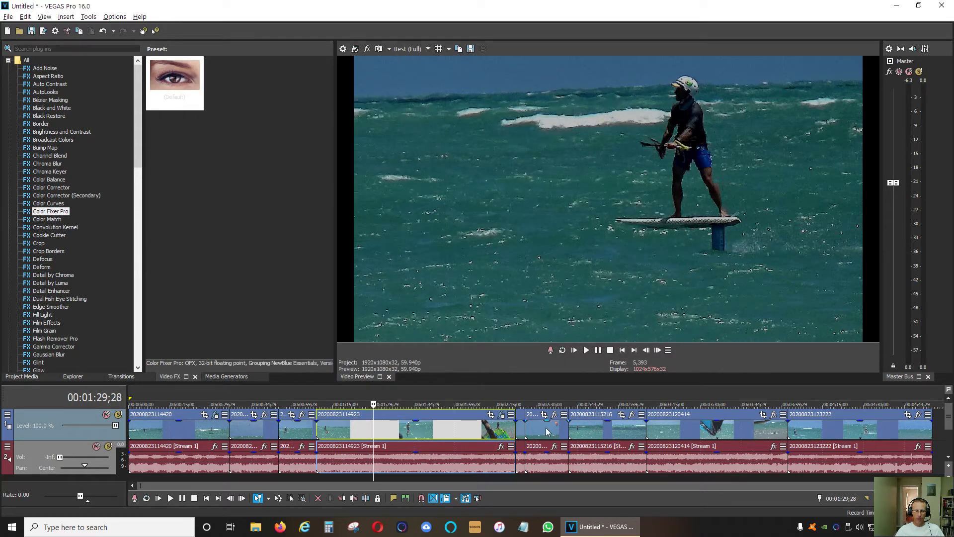
mouse_move(398, 423)
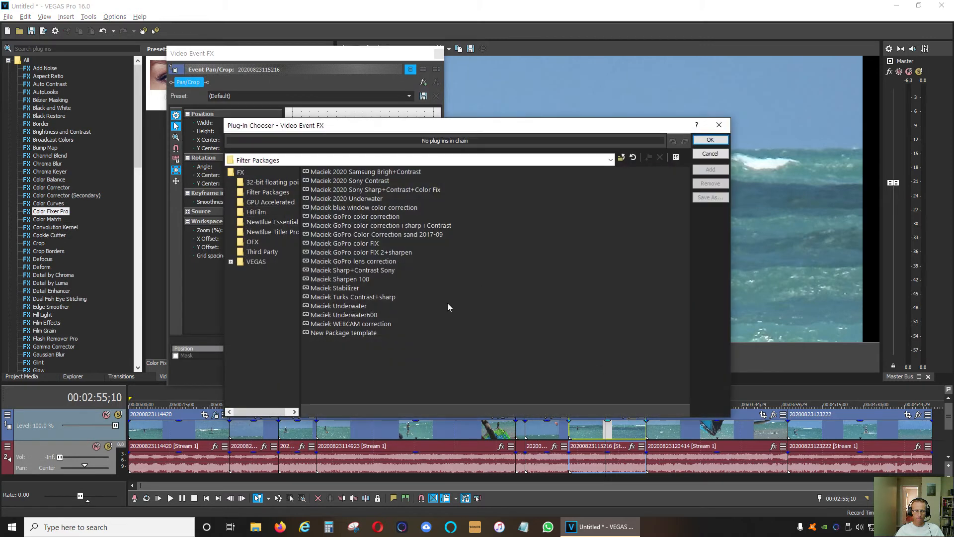
click(343, 332)
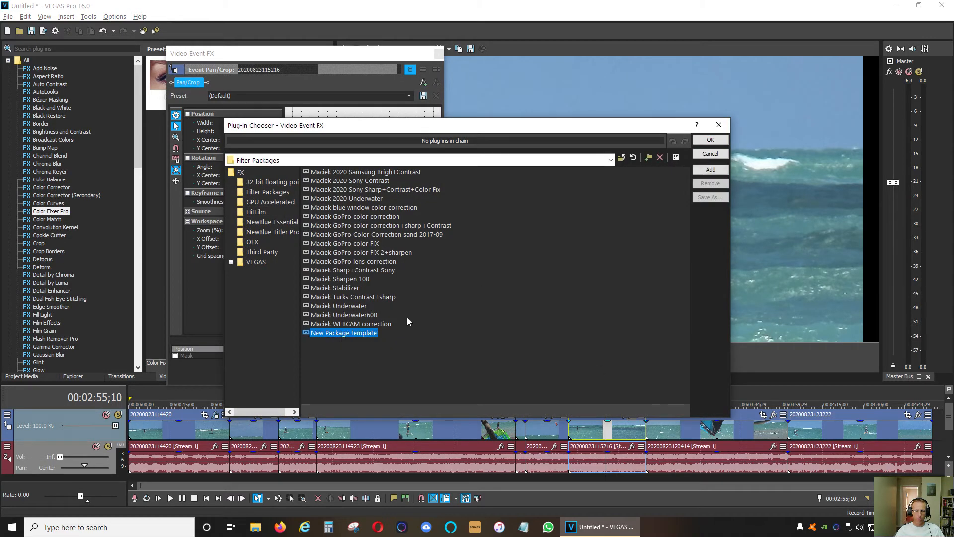
click(710, 139)
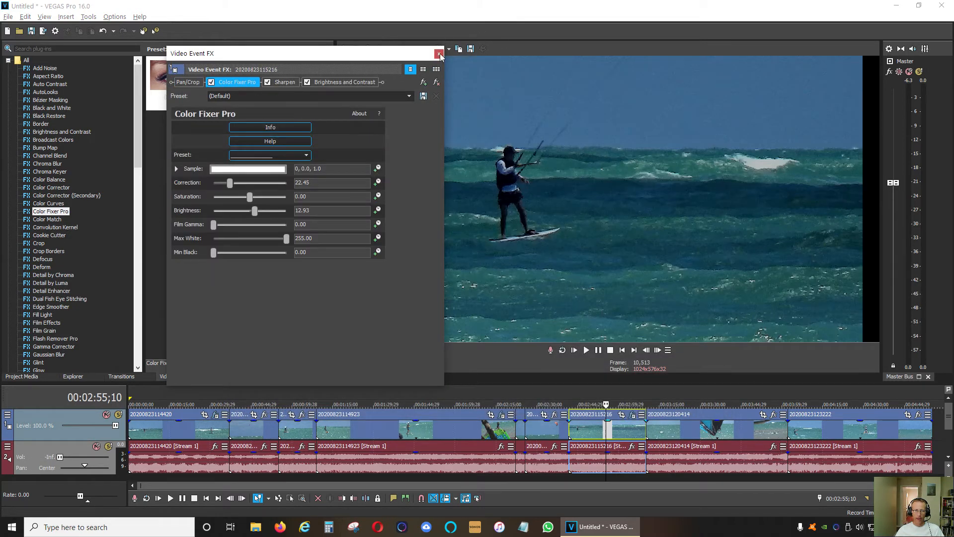
mouse_move(347, 72)
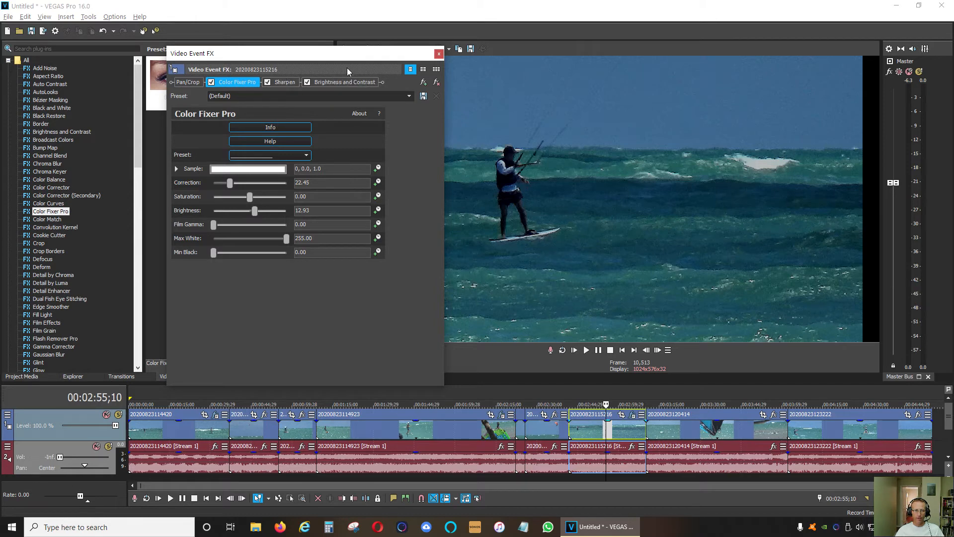
drag(347, 54, 243, 43)
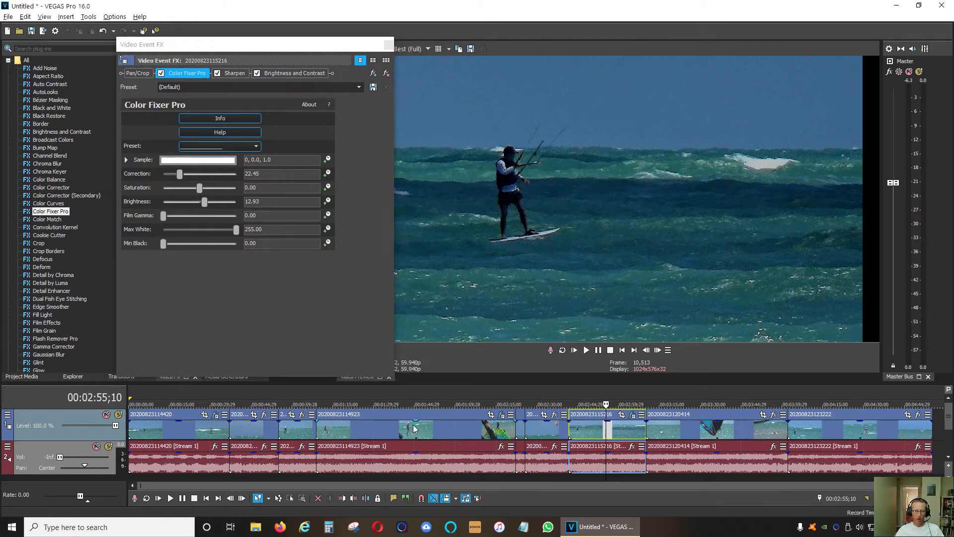
click(412, 404)
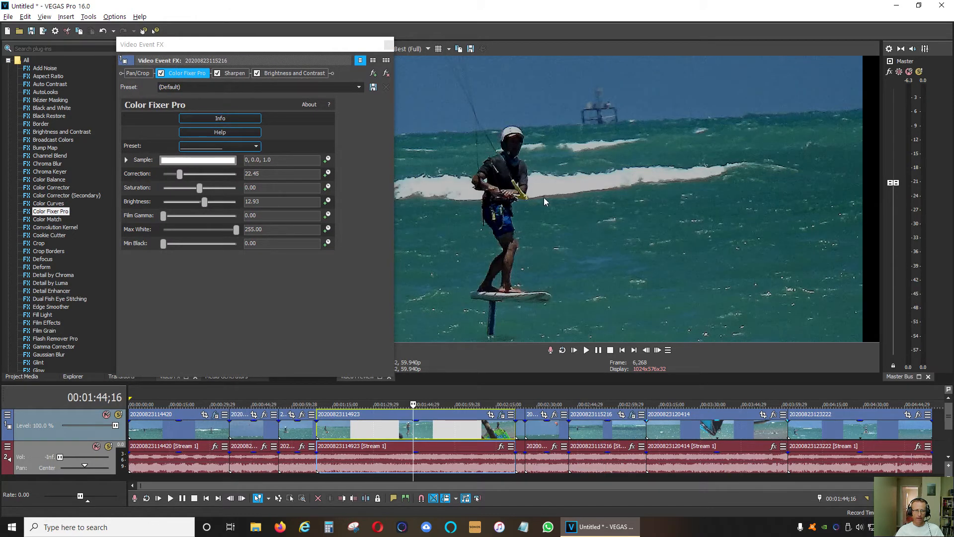
mouse_move(531, 369)
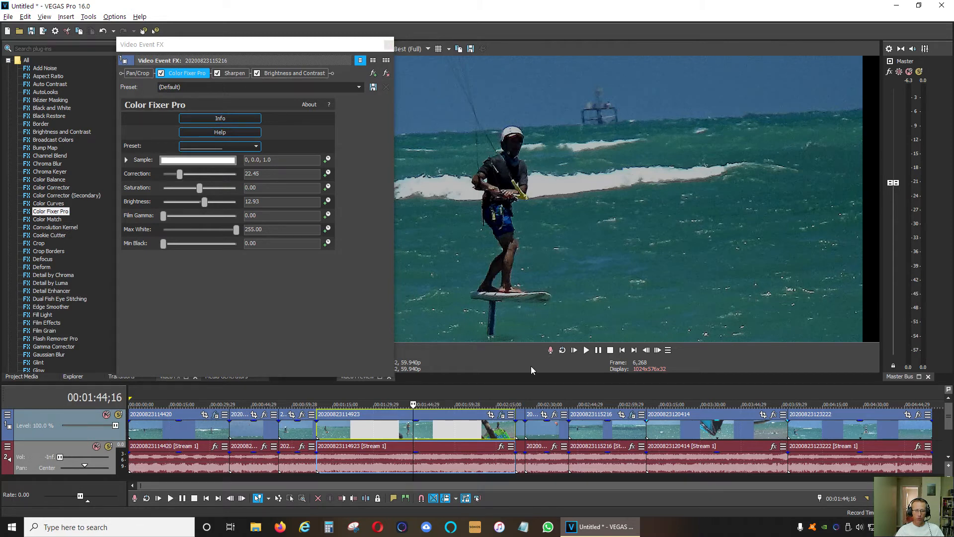
click(178, 73)
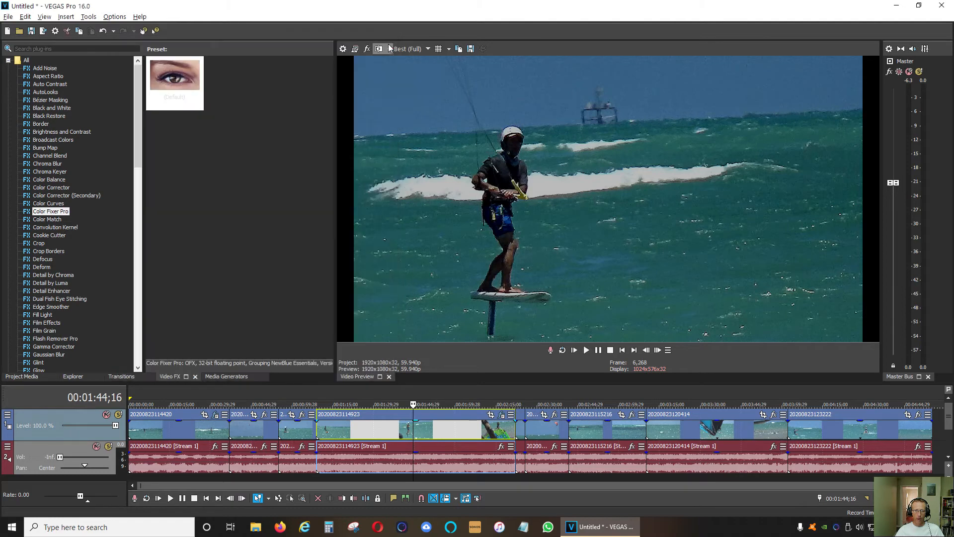
click(504, 417)
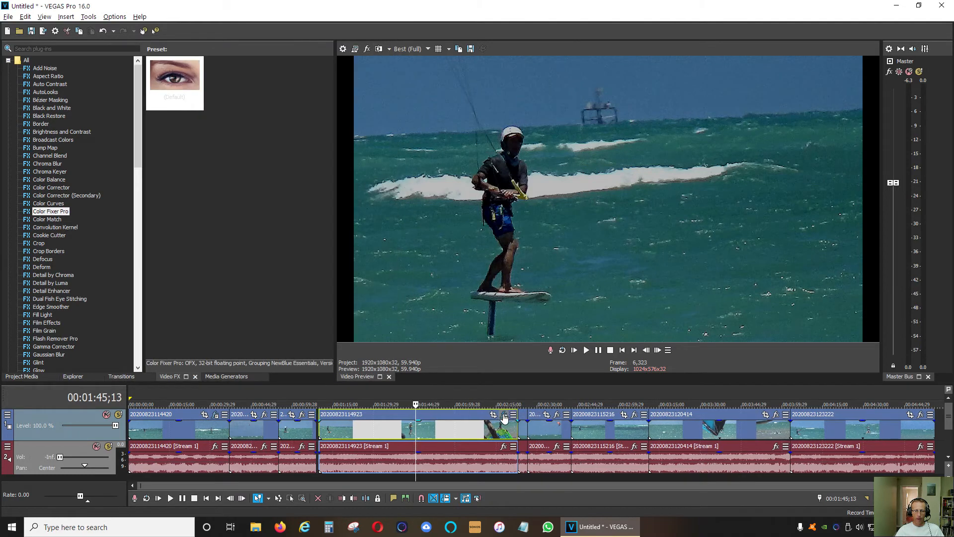
click(504, 417)
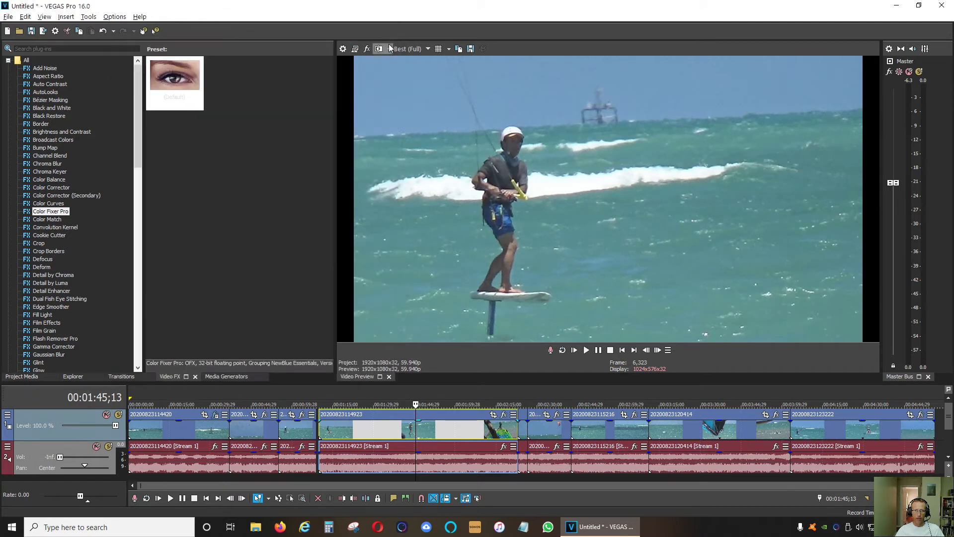
mouse_move(456, 417)
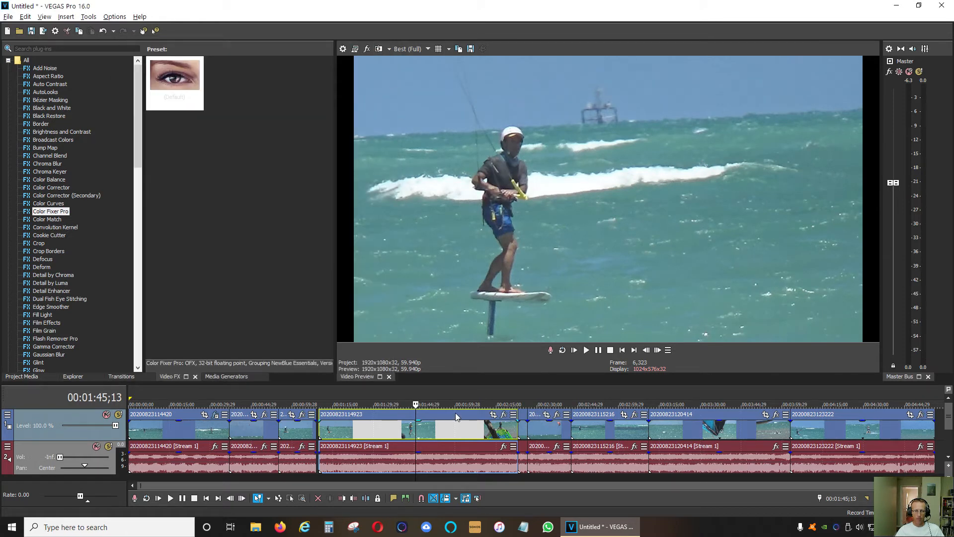
click(414, 404)
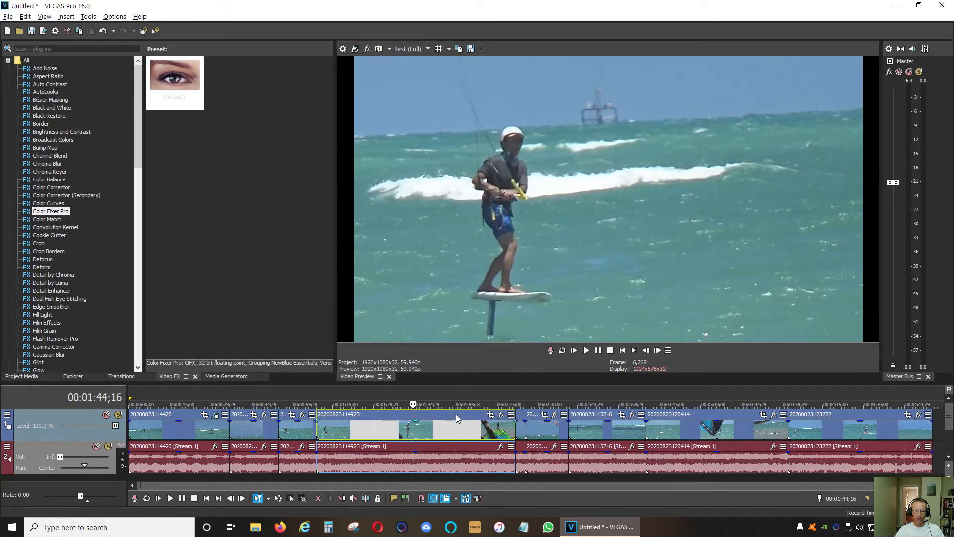
mouse_move(433, 425)
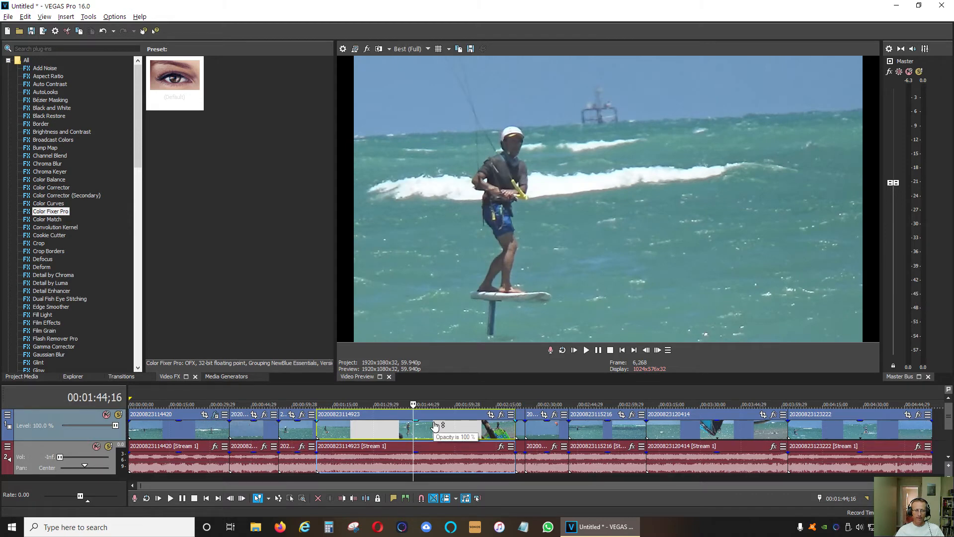
mouse_move(536, 425)
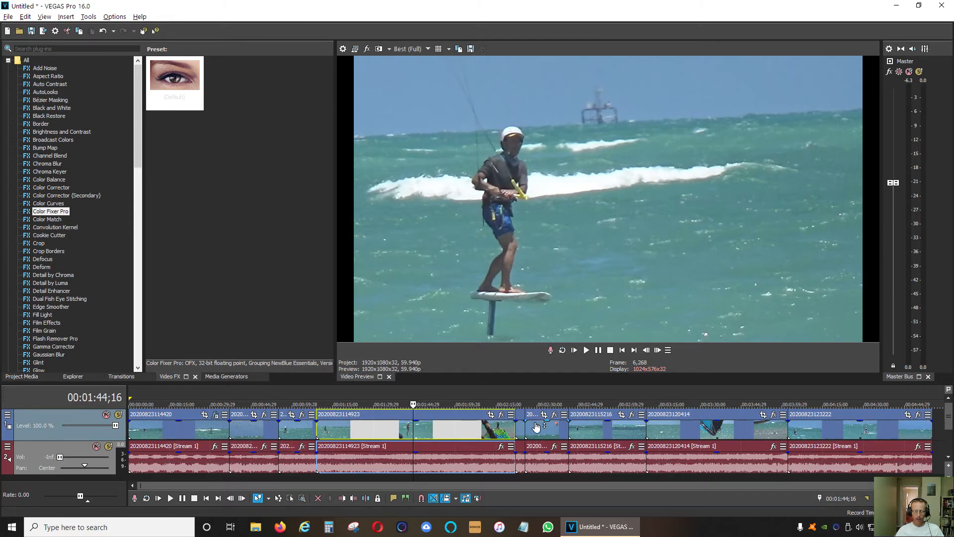
click(214, 404)
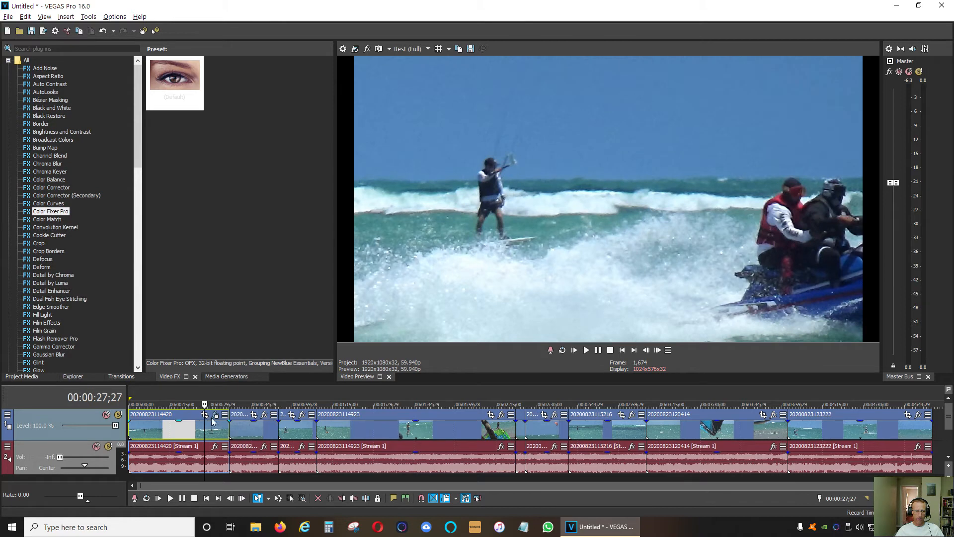
right_click(213, 428)
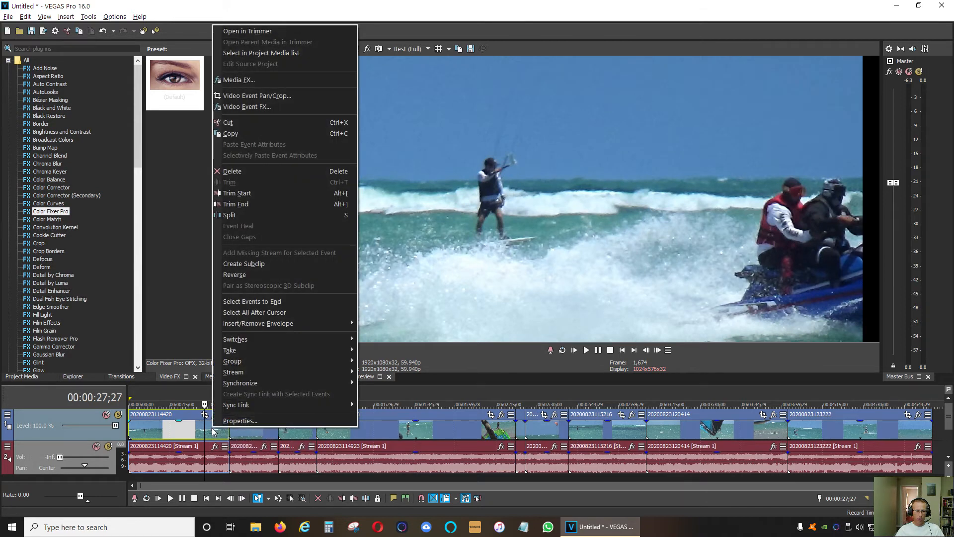
mouse_move(242, 133)
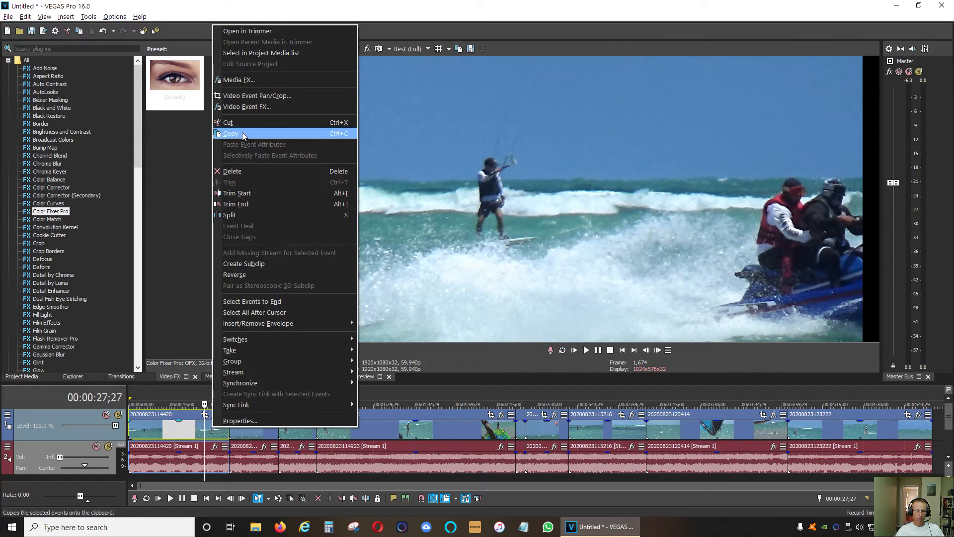
click(230, 133)
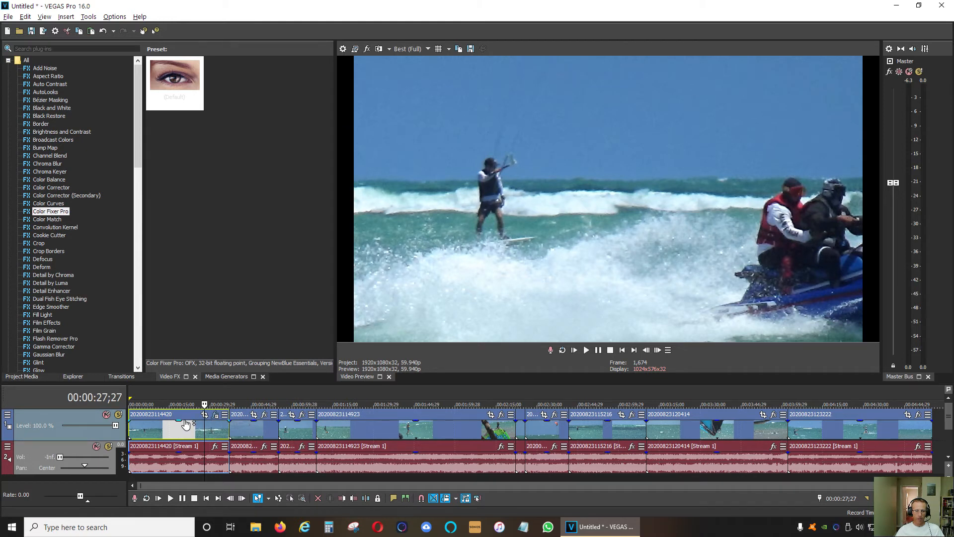
mouse_move(630, 441)
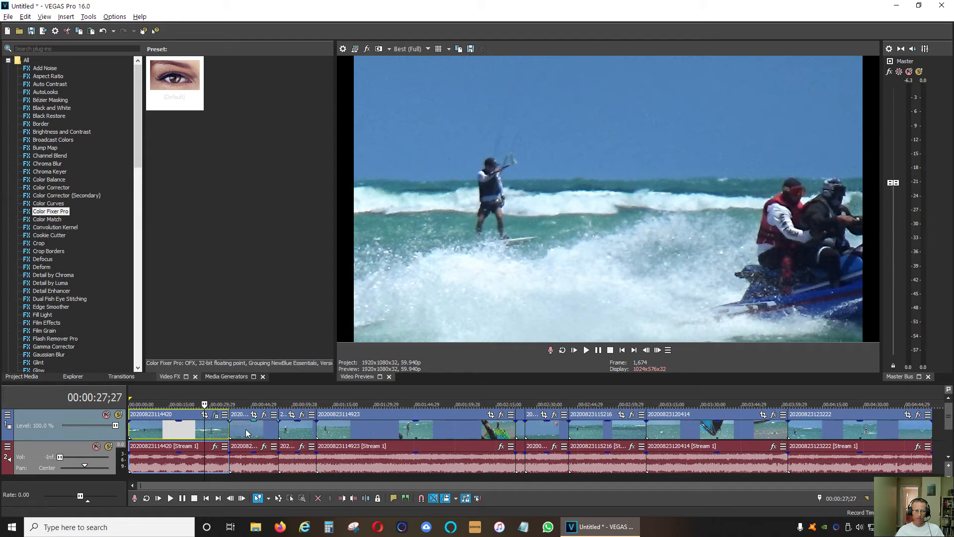
click(245, 404)
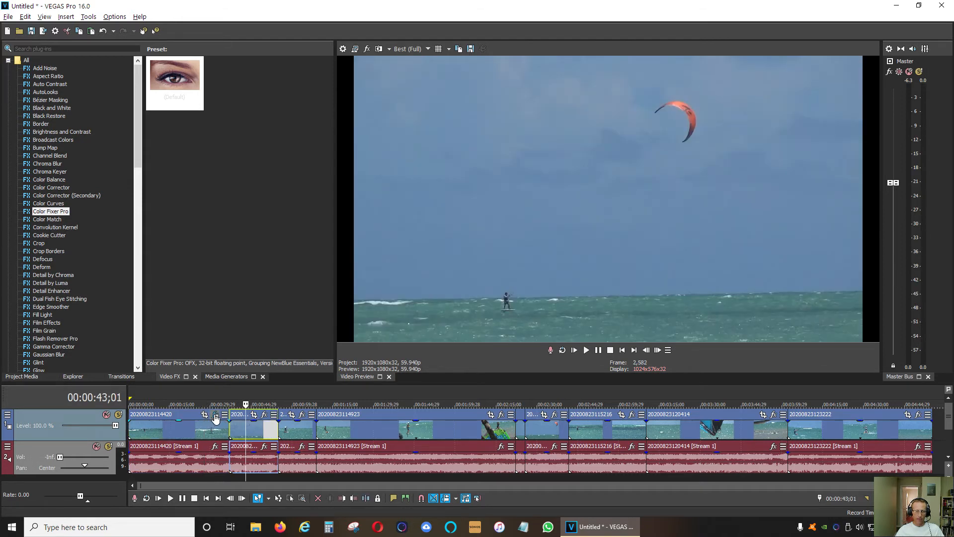
mouse_move(254, 417)
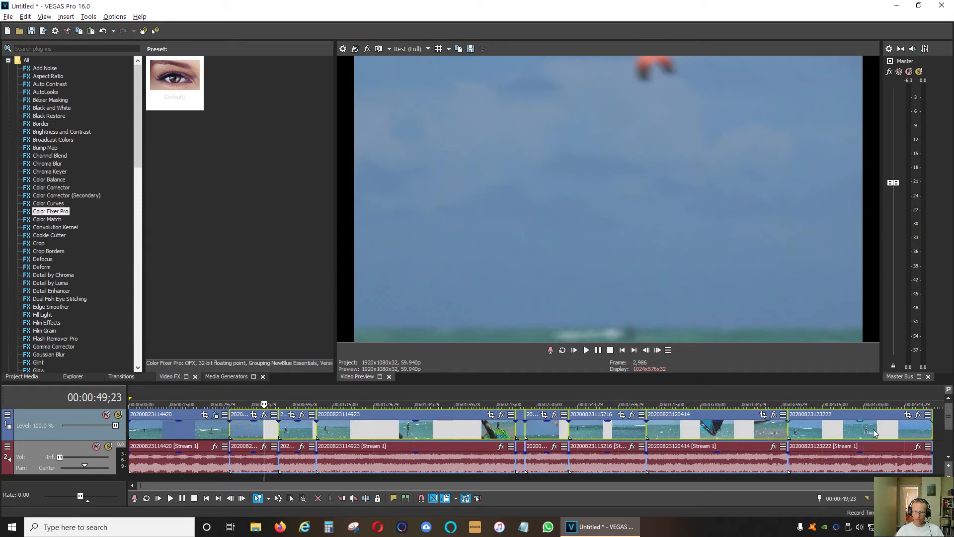
right_click(873, 432)
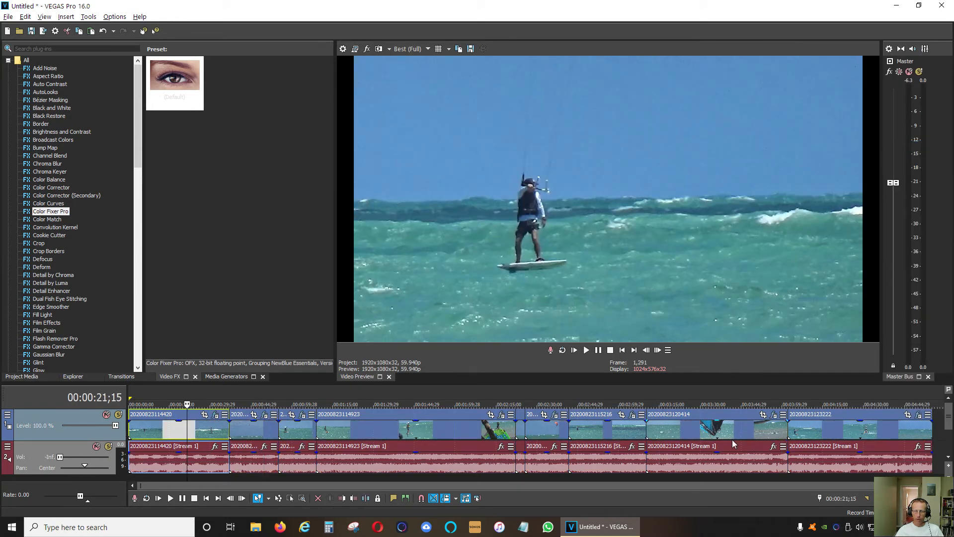
mouse_move(910, 432)
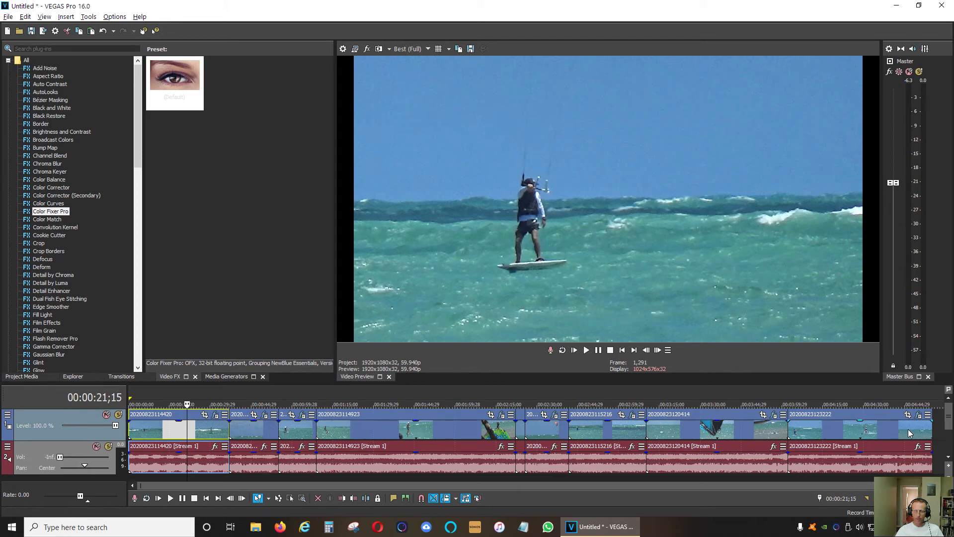
mouse_move(837, 394)
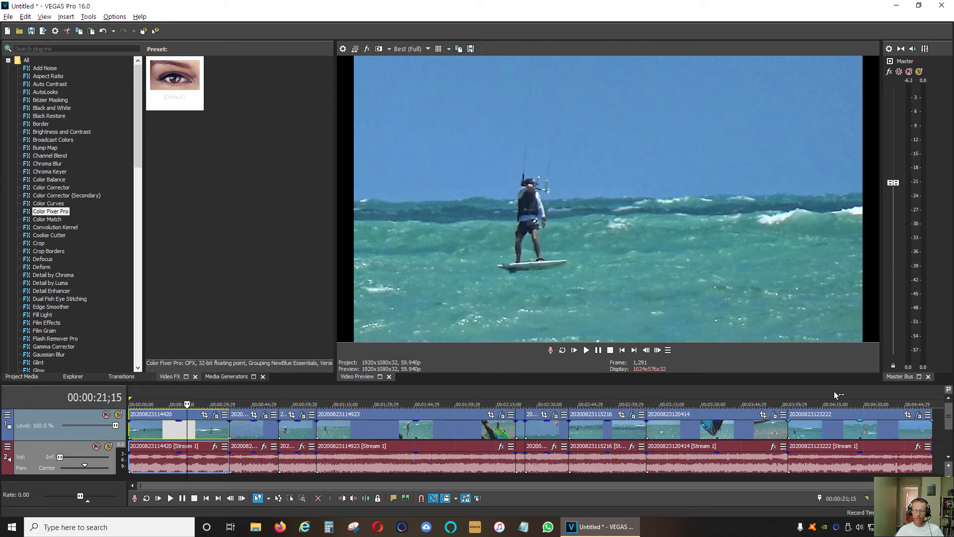
click(733, 404)
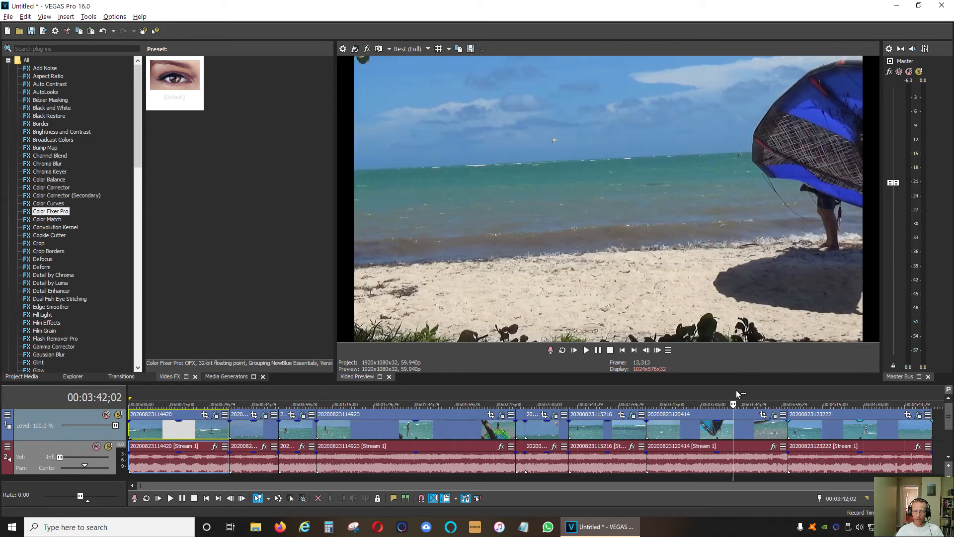
mouse_move(774, 415)
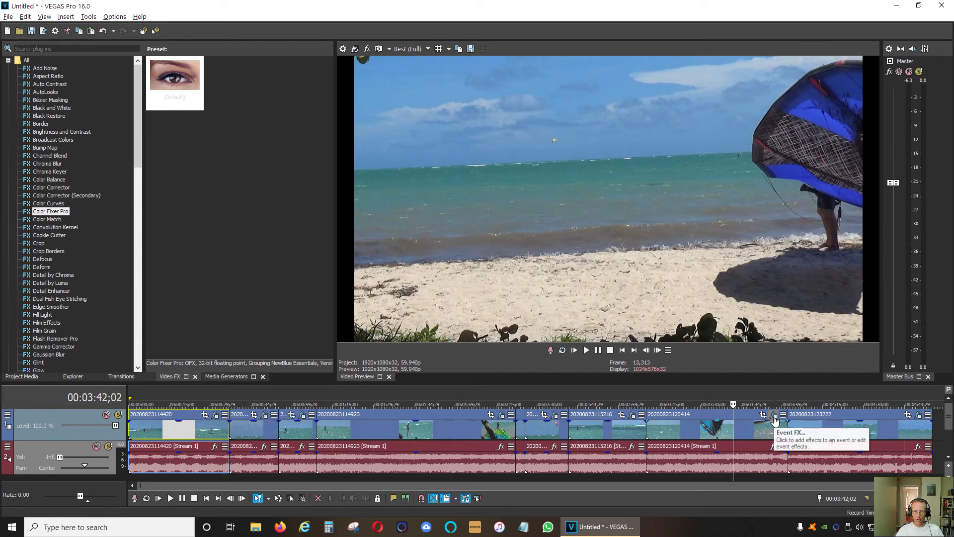
click(775, 415)
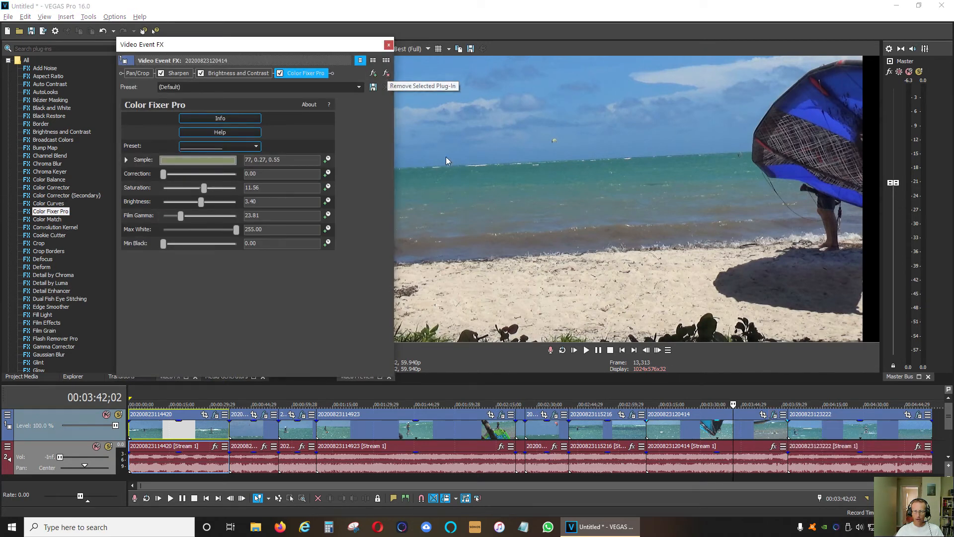
click(238, 73)
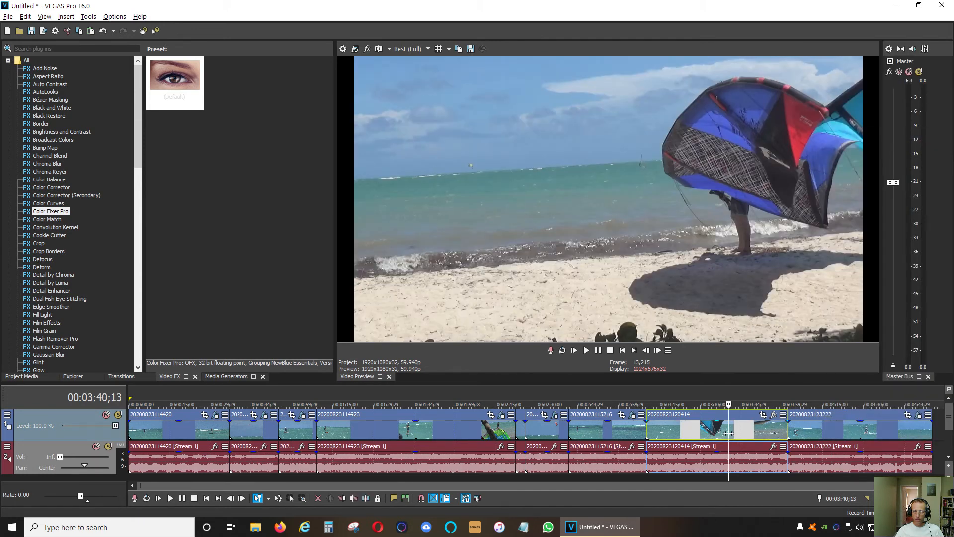
Turn on Split-Screen View and compare before/after on several kitefoiling clips.
right_click(728, 432)
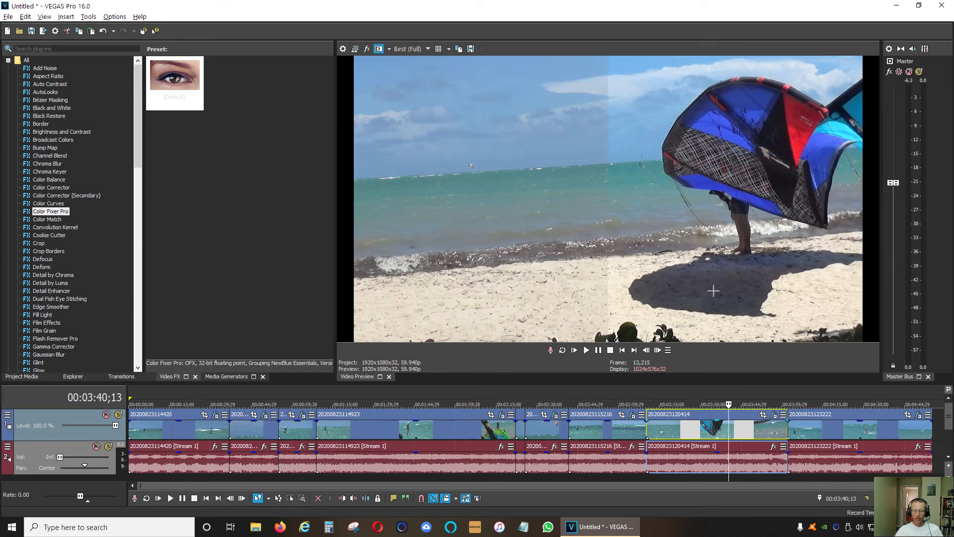
mouse_move(490, 112)
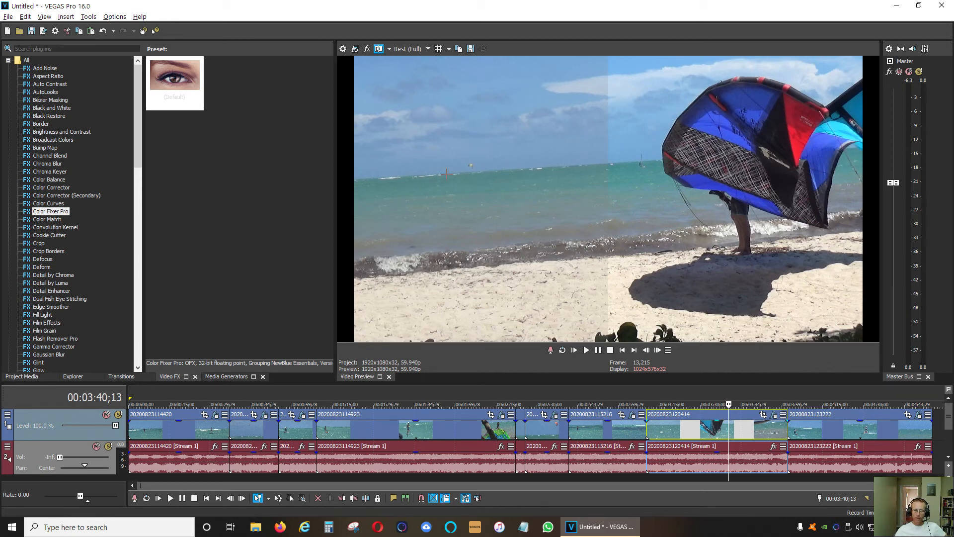
mouse_move(696, 107)
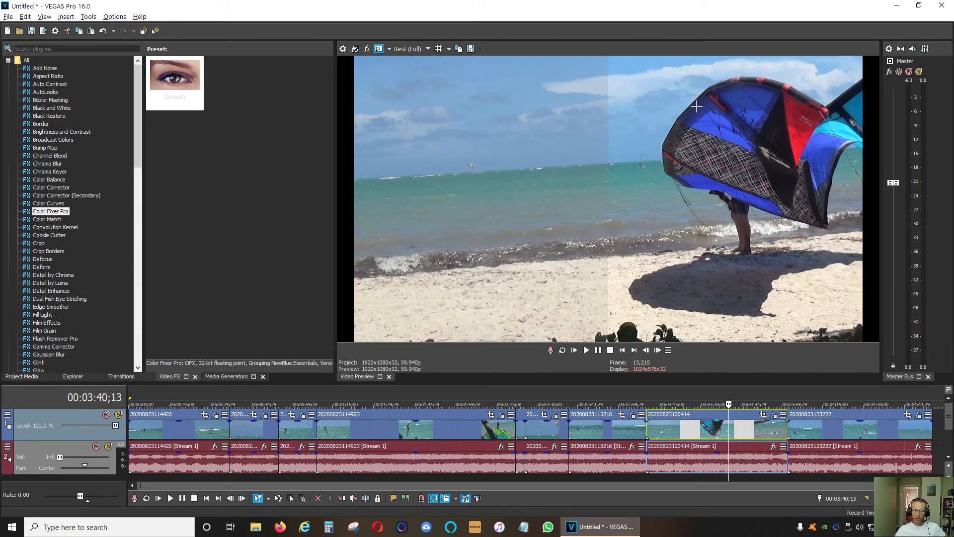
mouse_move(711, 266)
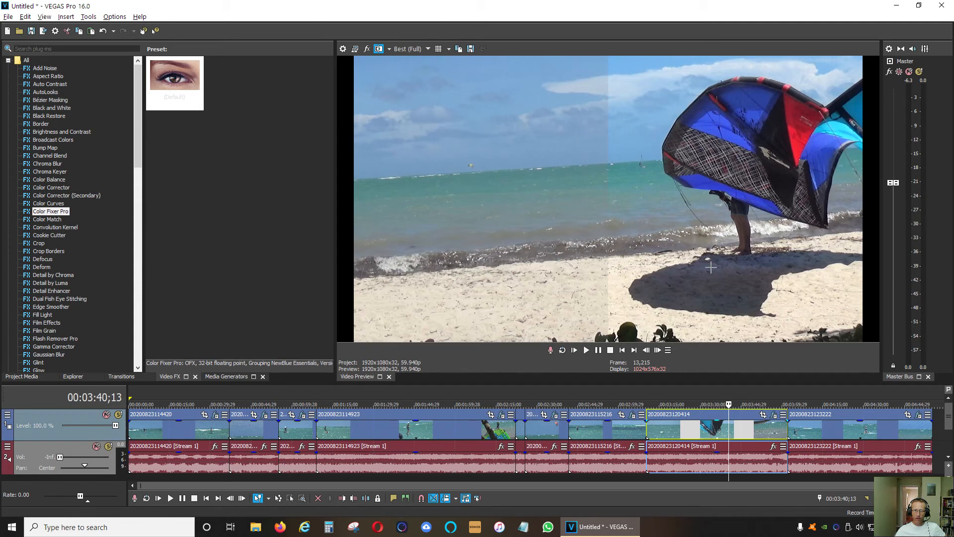
click(663, 404)
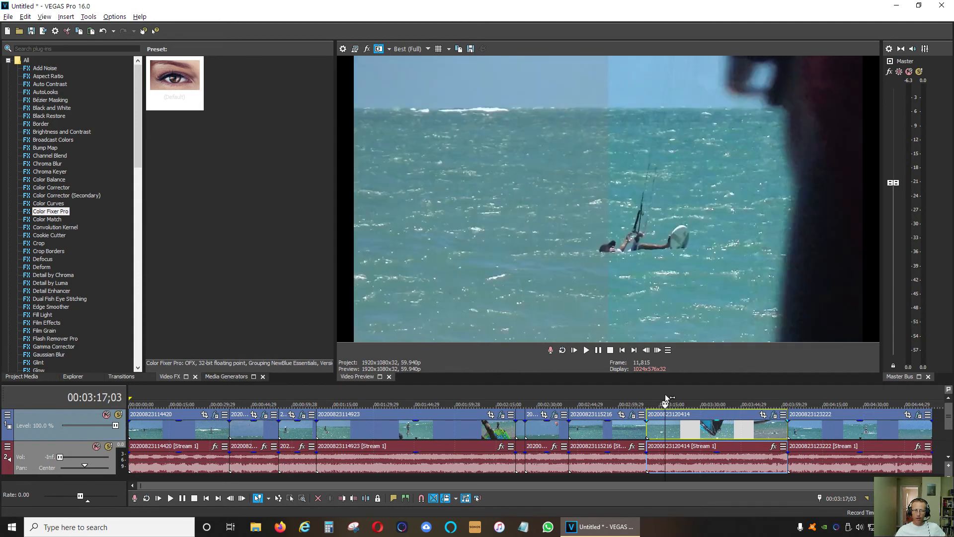
click(438, 404)
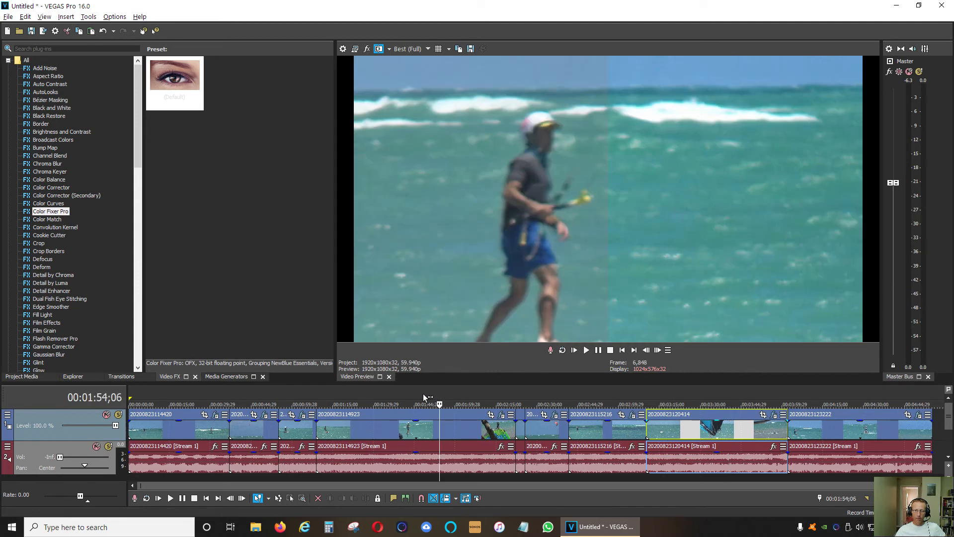
click(301, 404)
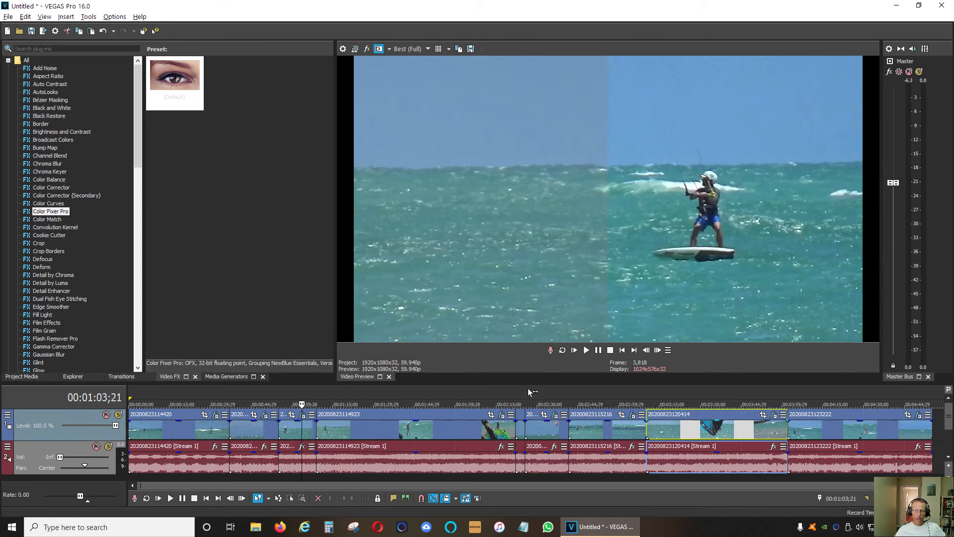